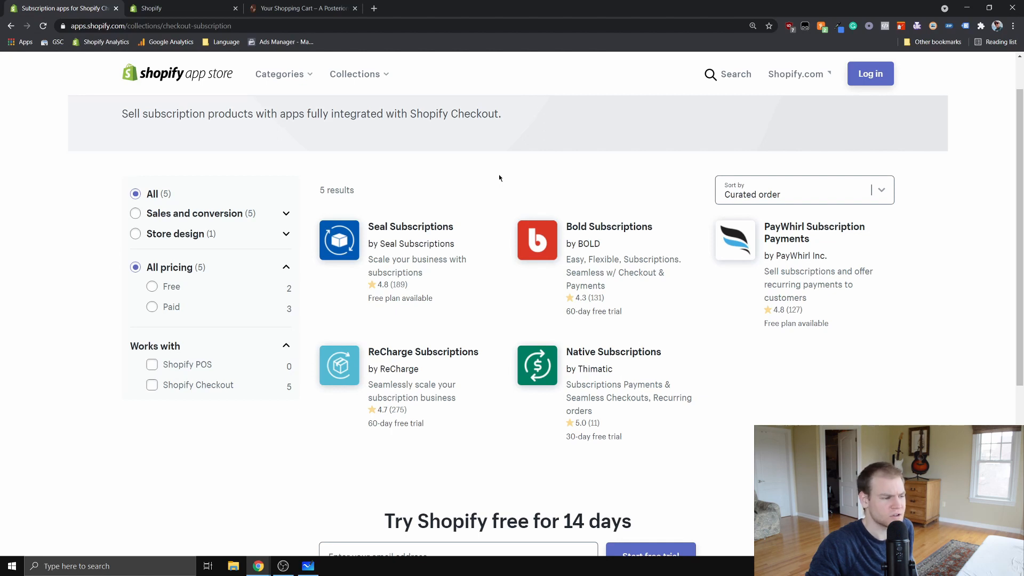
pyautogui.moveTo(545, 170)
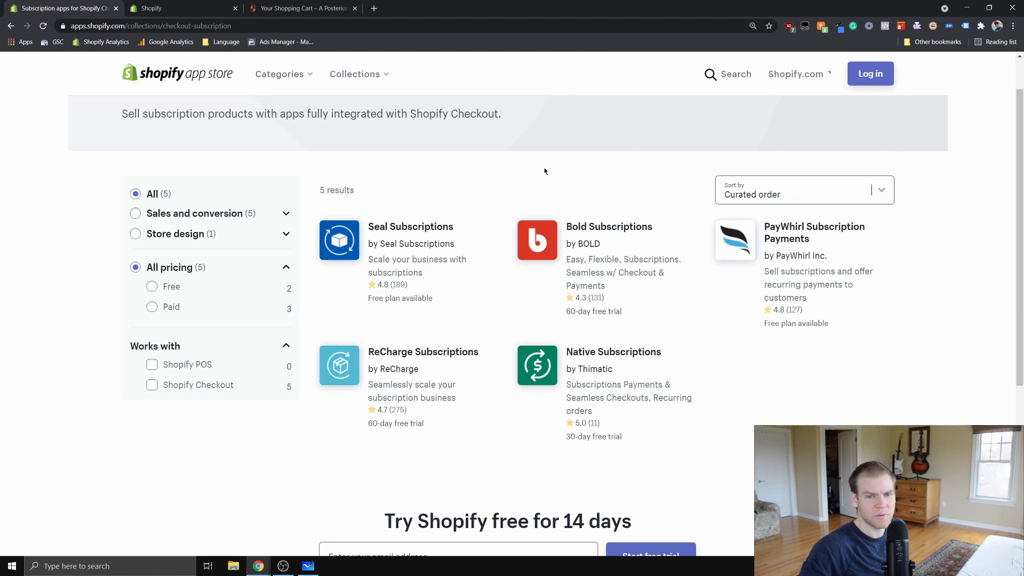
# - Write an underlined 'Sub' heading and number points 1 and 2 beneath it
pyautogui.click(307, 565)
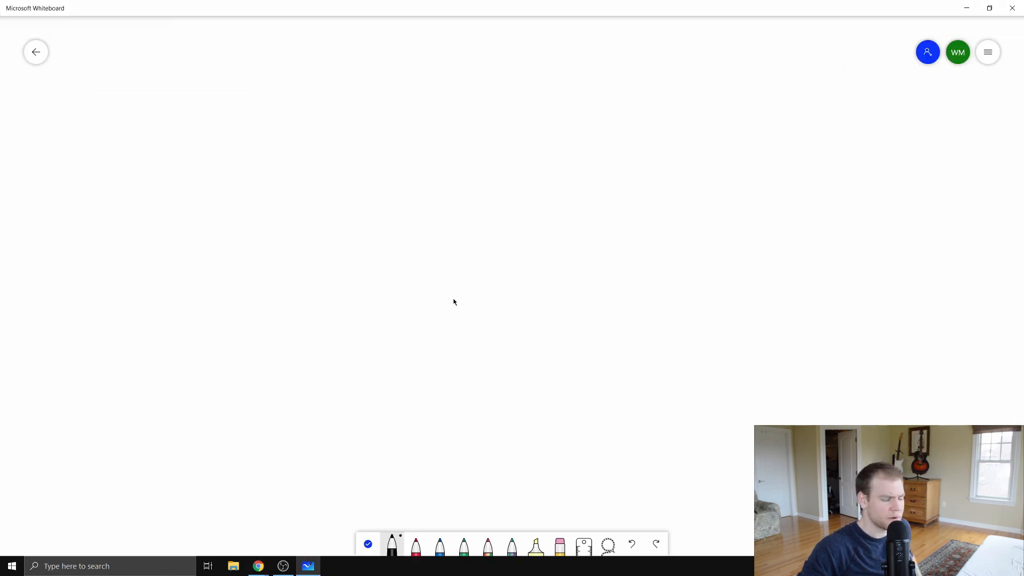
pyautogui.moveTo(353, 197)
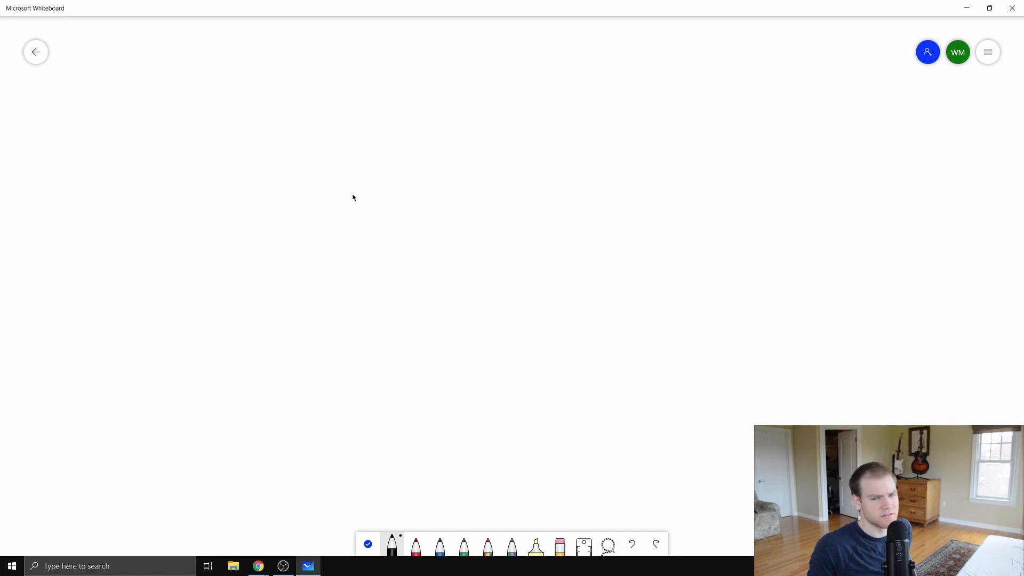
pyautogui.moveTo(288, 160)
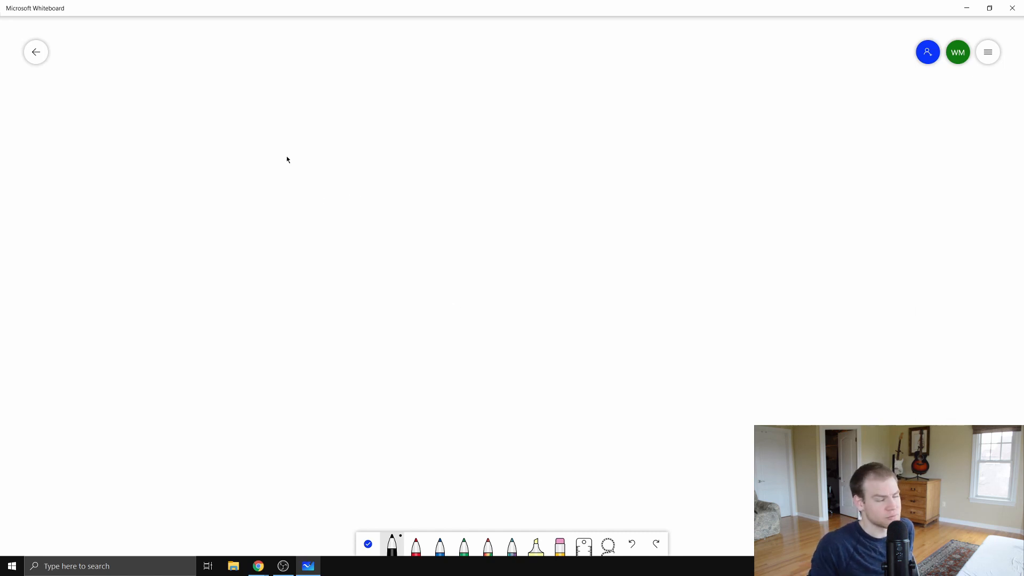
pyautogui.moveTo(224, 102)
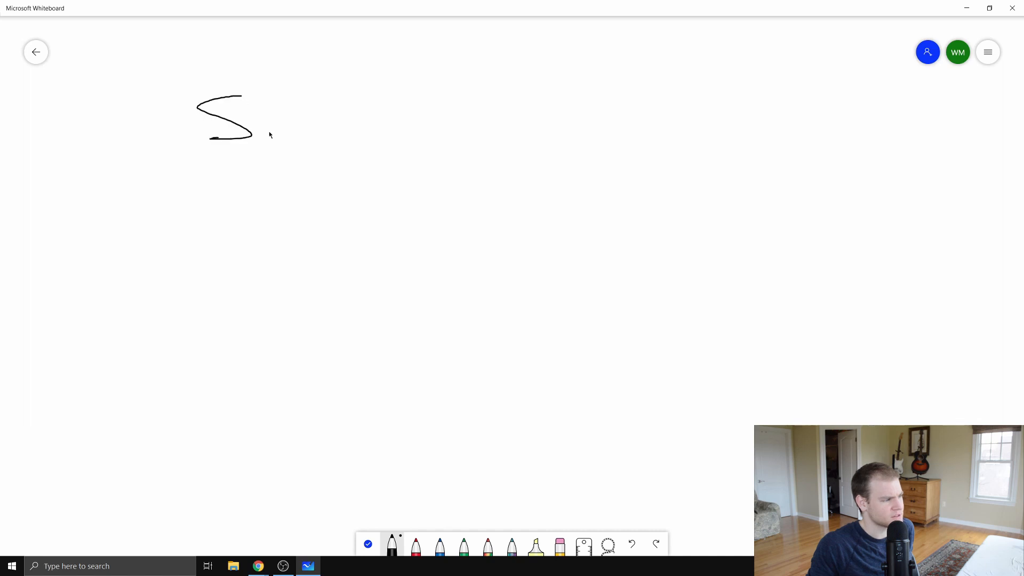
pyautogui.moveTo(262, 131); pyautogui.dragTo(326, 124)
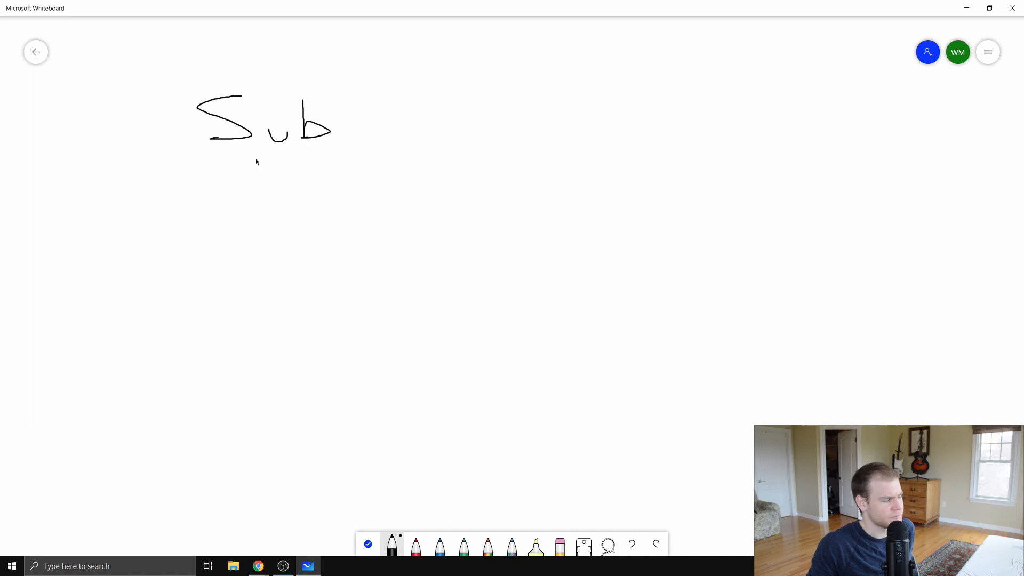
pyautogui.moveTo(193, 168); pyautogui.dragTo(395, 168)
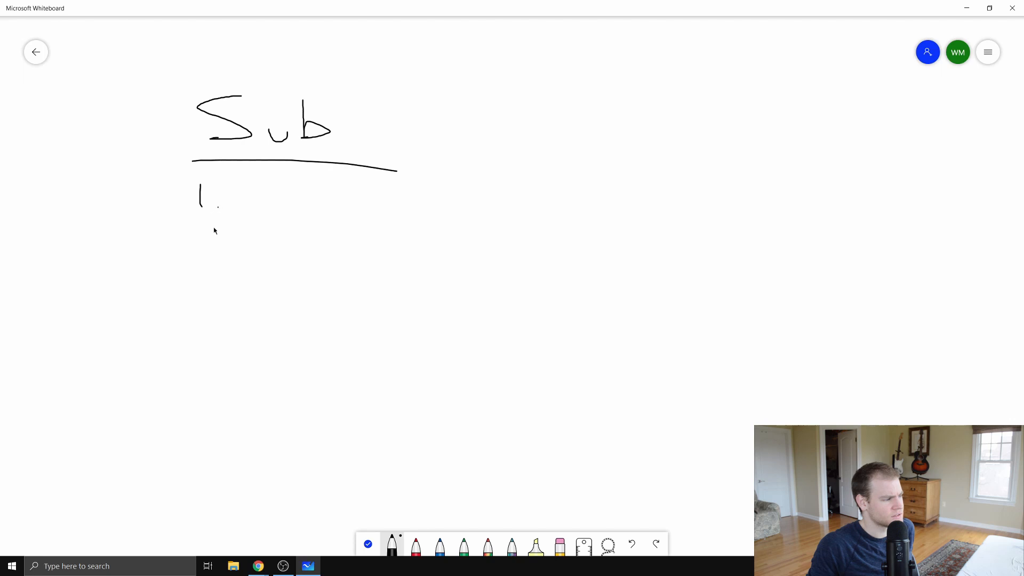
pyautogui.moveTo(186, 258); pyautogui.dragTo(235, 280)
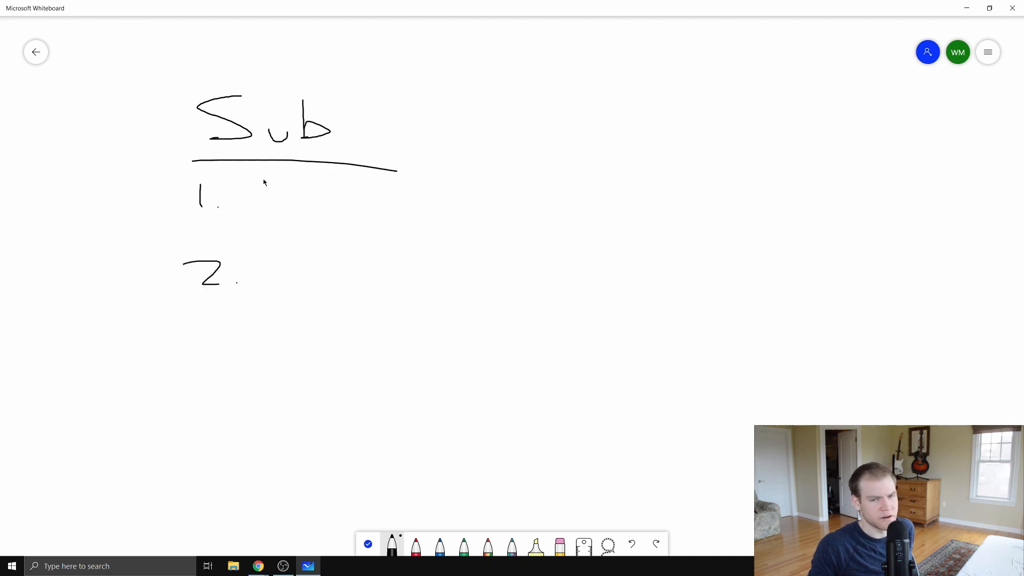
# - Write 'LTV↑' beside point 1 and '↑Exp' beside point 2
pyautogui.moveTo(263, 183); pyautogui.dragTo(277, 209)
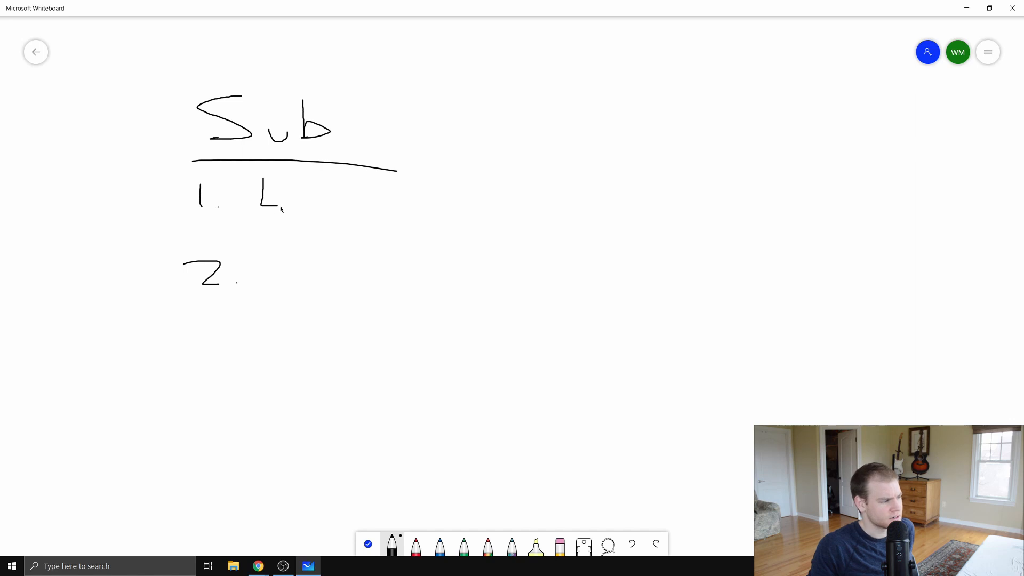
pyautogui.moveTo(287, 197); pyautogui.dragTo(339, 203)
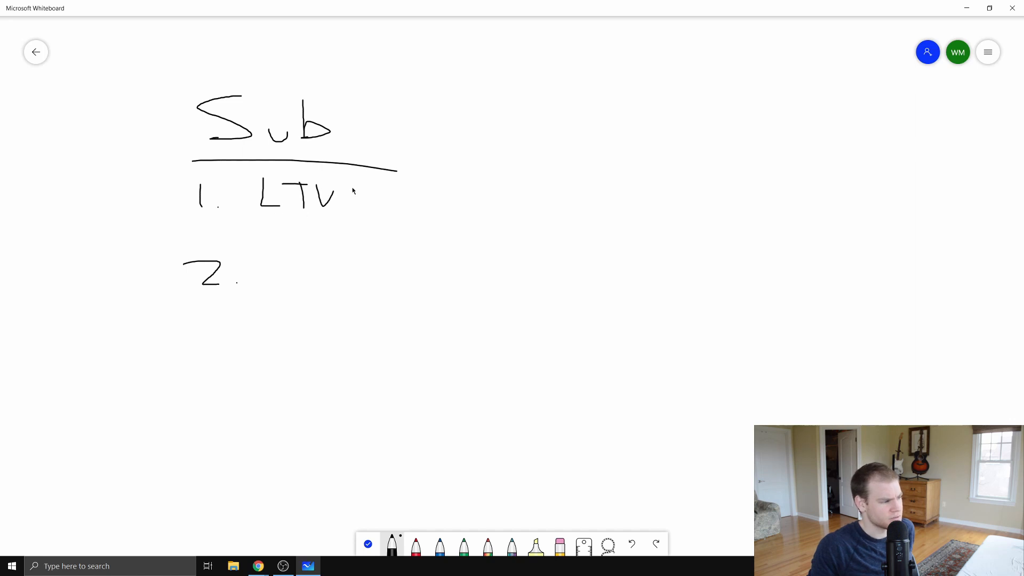
pyautogui.moveTo(353, 209); pyautogui.dragTo(356, 190)
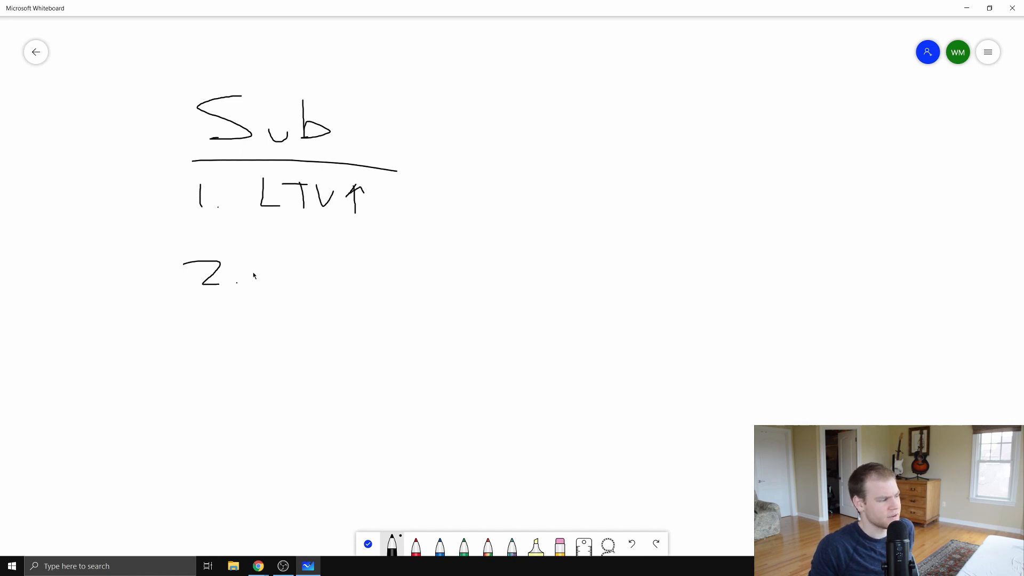
pyautogui.moveTo(274, 274)
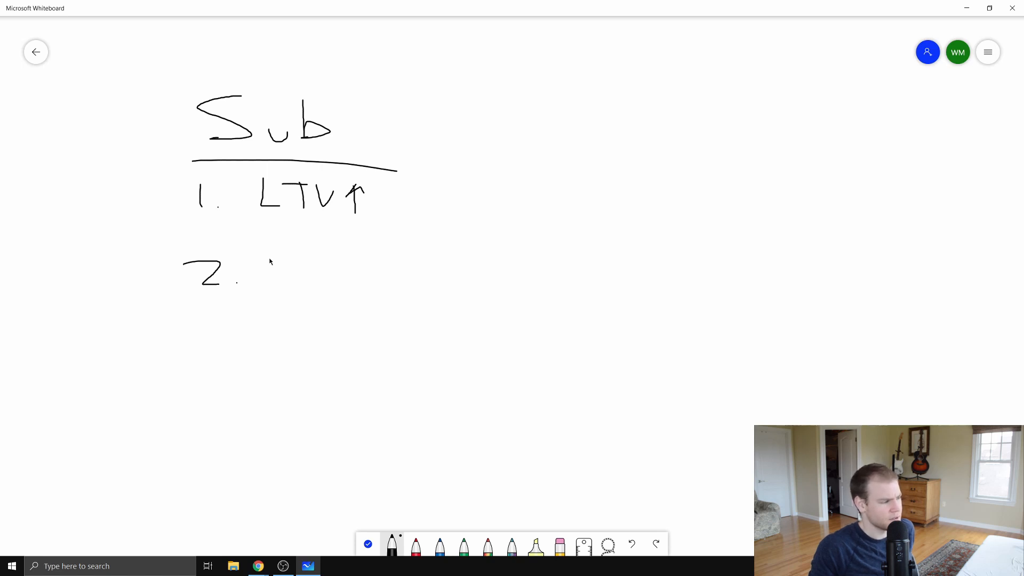
pyautogui.moveTo(265, 274); pyautogui.dragTo(327, 249)
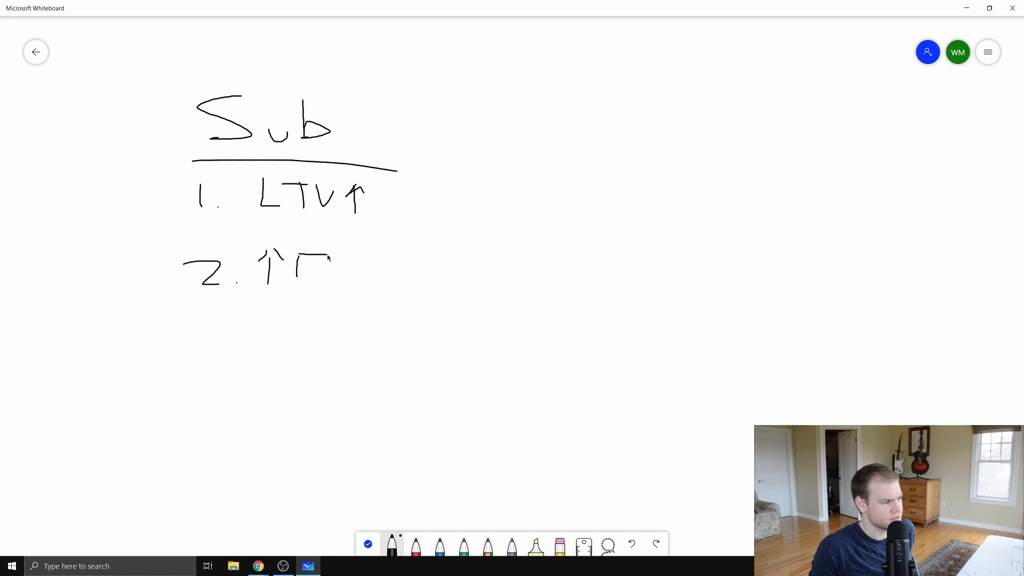
pyautogui.moveTo(300, 255); pyautogui.dragTo(356, 278)
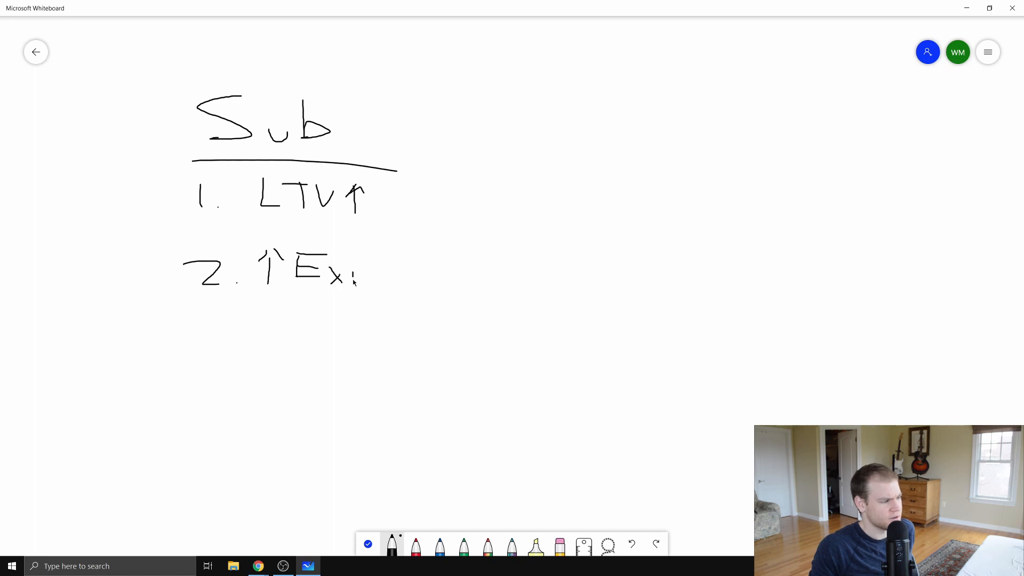
pyautogui.moveTo(343, 268); pyautogui.dragTo(360, 300)
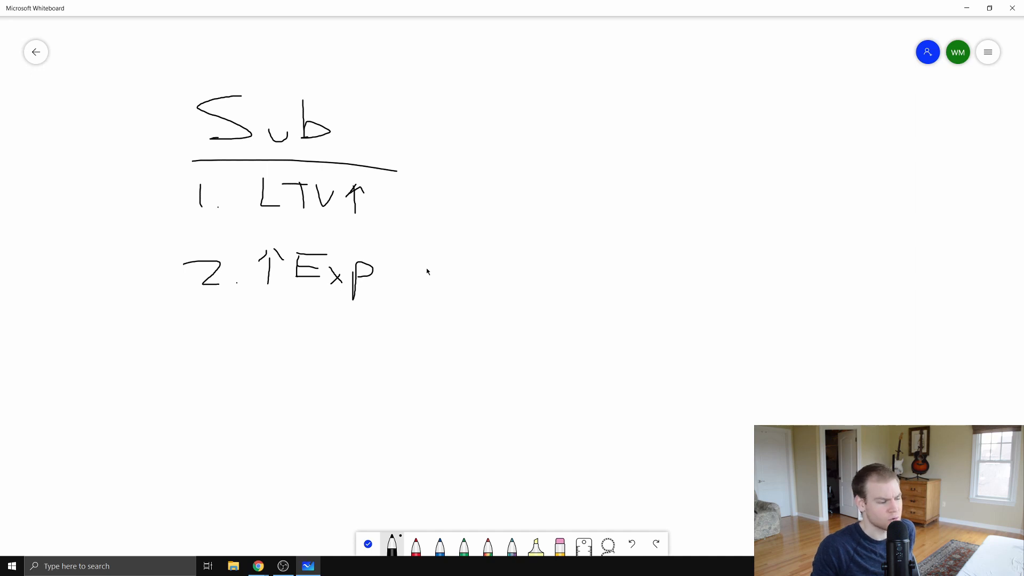
pyautogui.moveTo(602, 148)
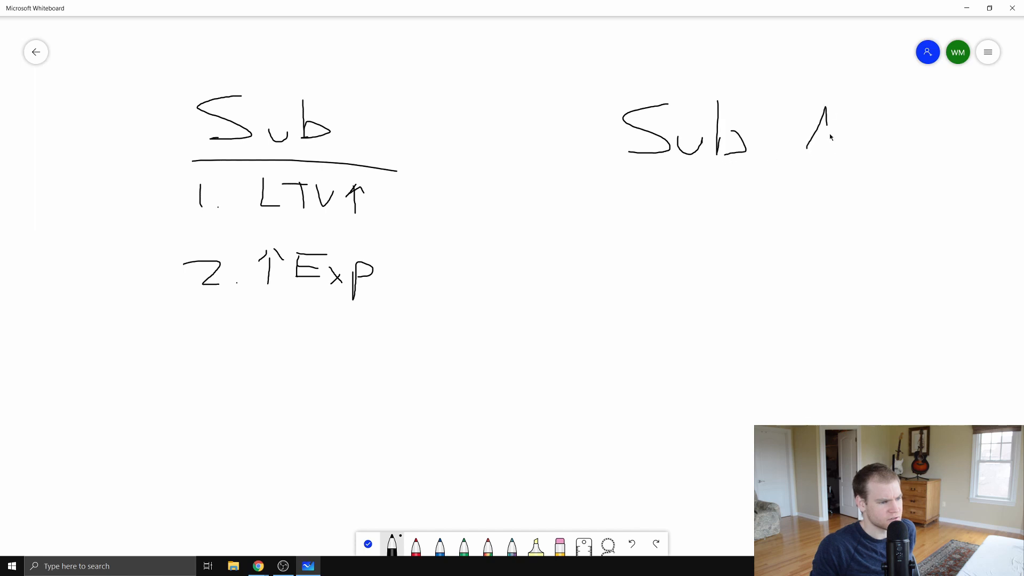
# - Write an underlined 'Sub App' heading with '1. $' and '2. Features' (Features underlined)
pyautogui.moveTo(810, 117); pyautogui.dragTo(895, 150)
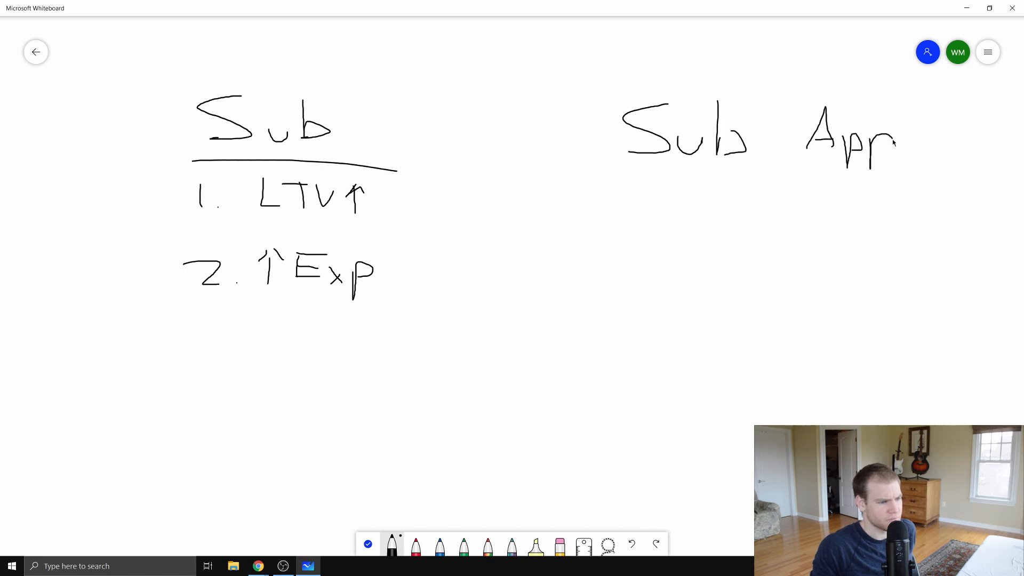
pyautogui.moveTo(618, 157); pyautogui.dragTo(947, 157)
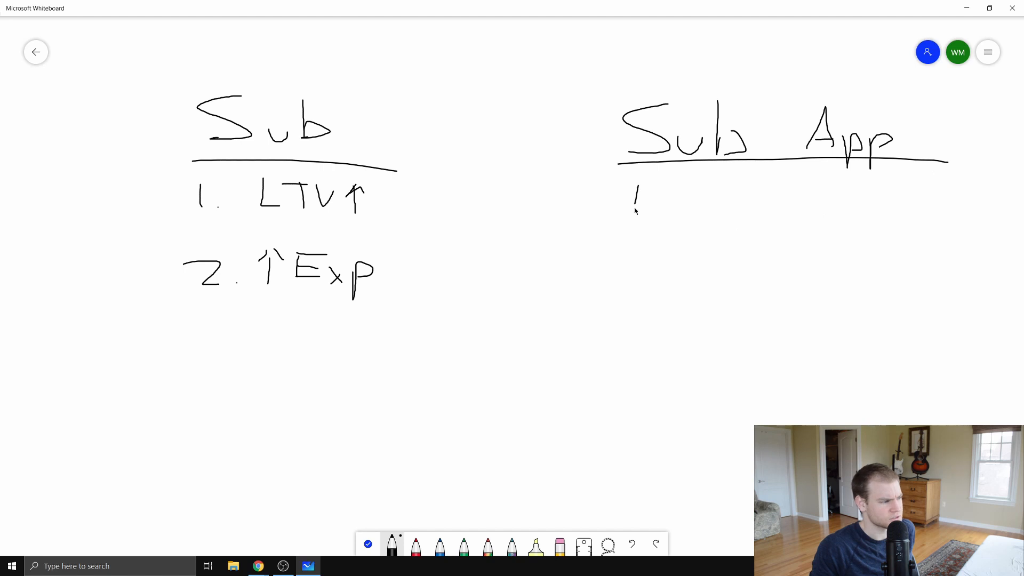
pyautogui.moveTo(627, 249); pyautogui.dragTo(659, 268)
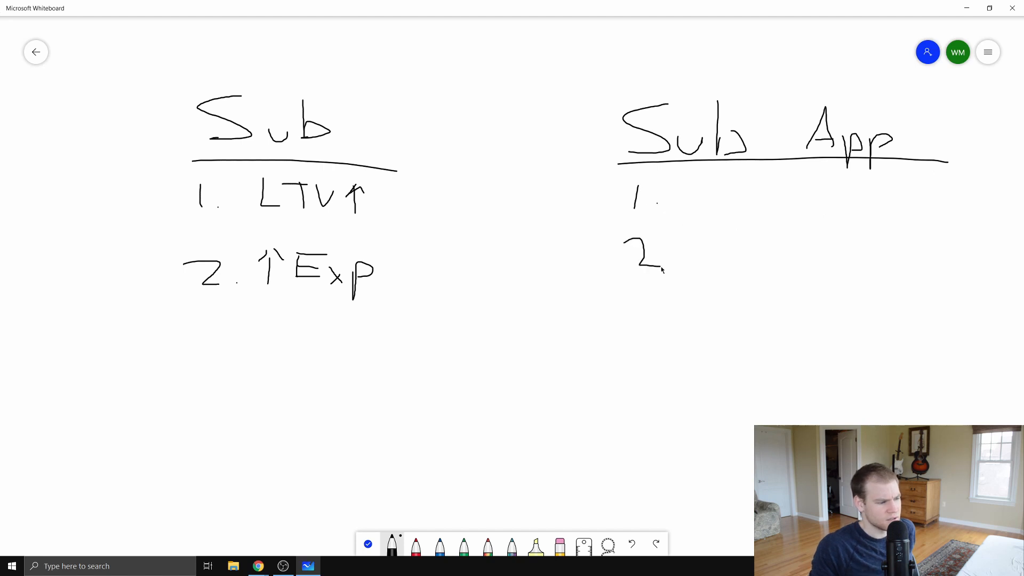
pyautogui.moveTo(705, 179); pyautogui.dragTo(718, 202)
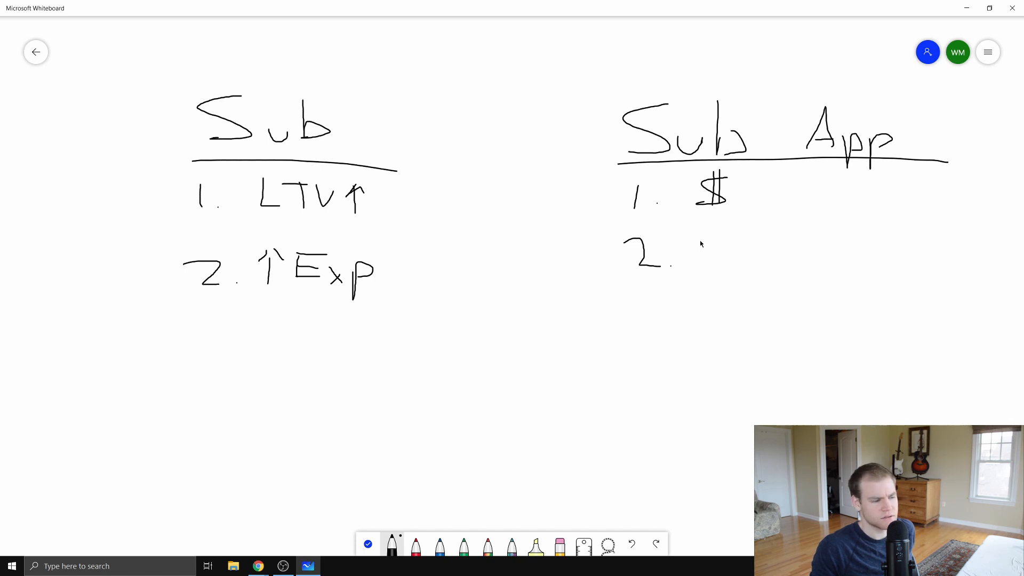
pyautogui.moveTo(702, 235); pyautogui.dragTo(751, 259)
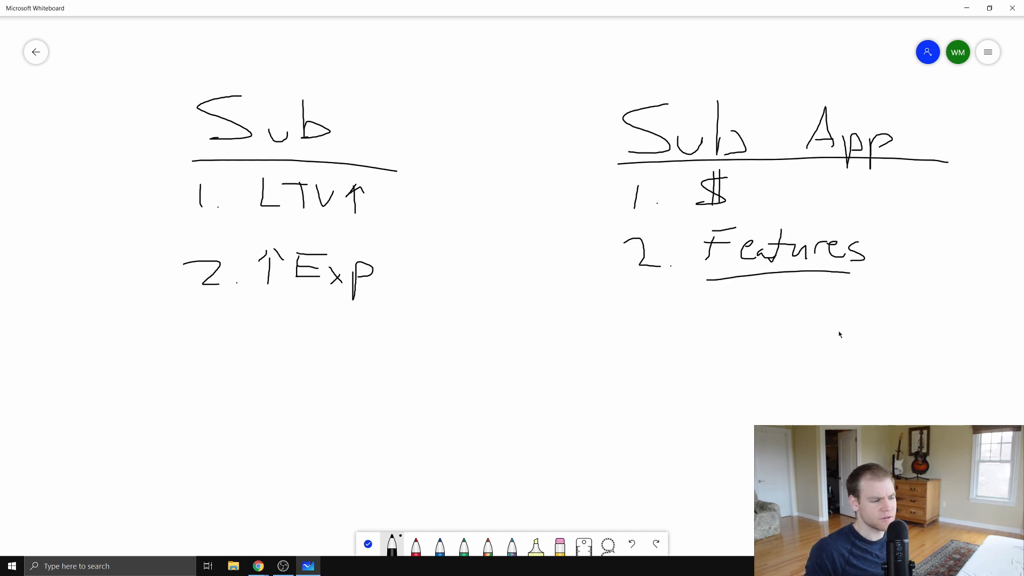
pyautogui.moveTo(858, 338)
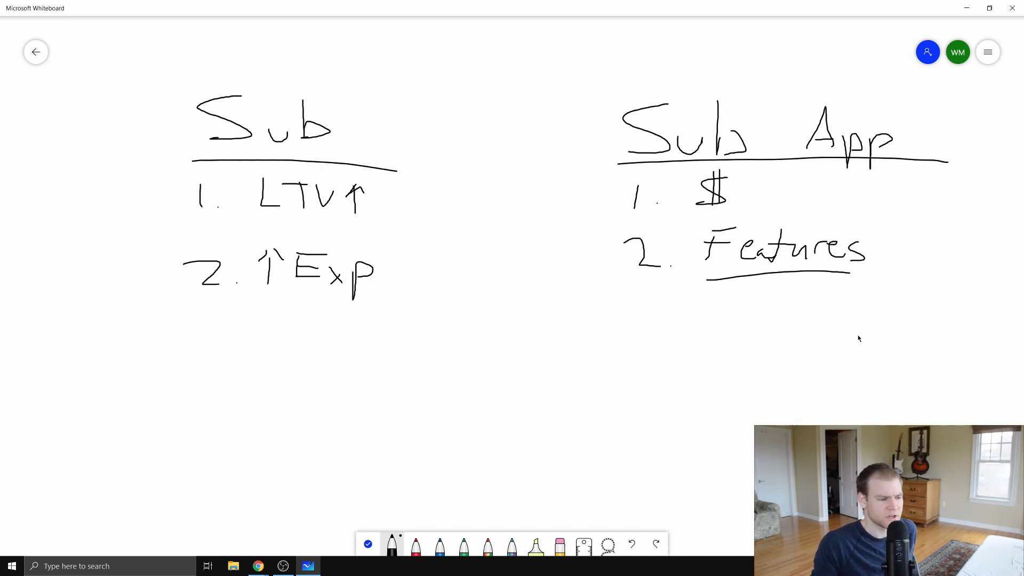
pyautogui.moveTo(813, 141)
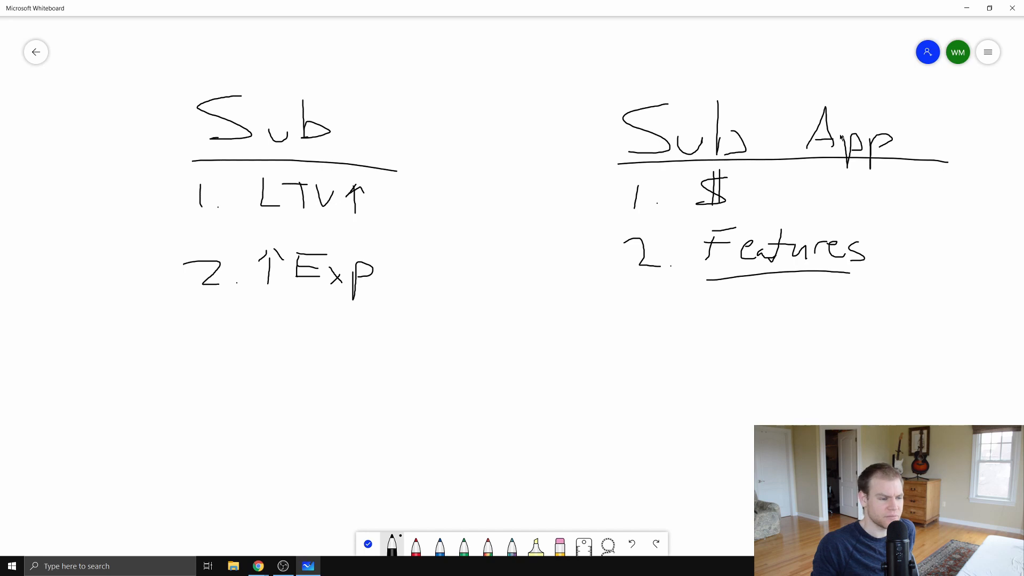
pyautogui.moveTo(888, 193)
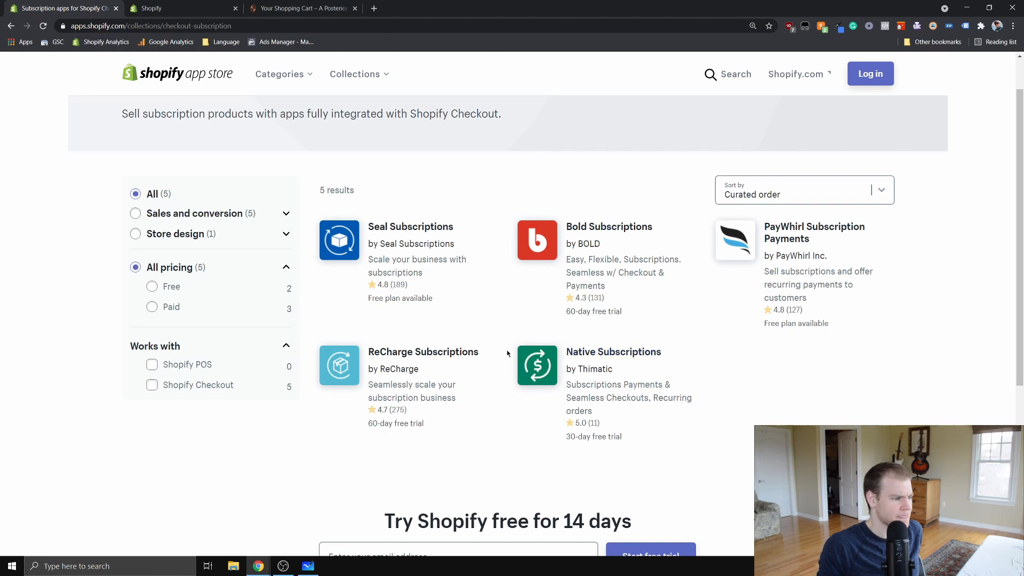
pyautogui.moveTo(620, 222)
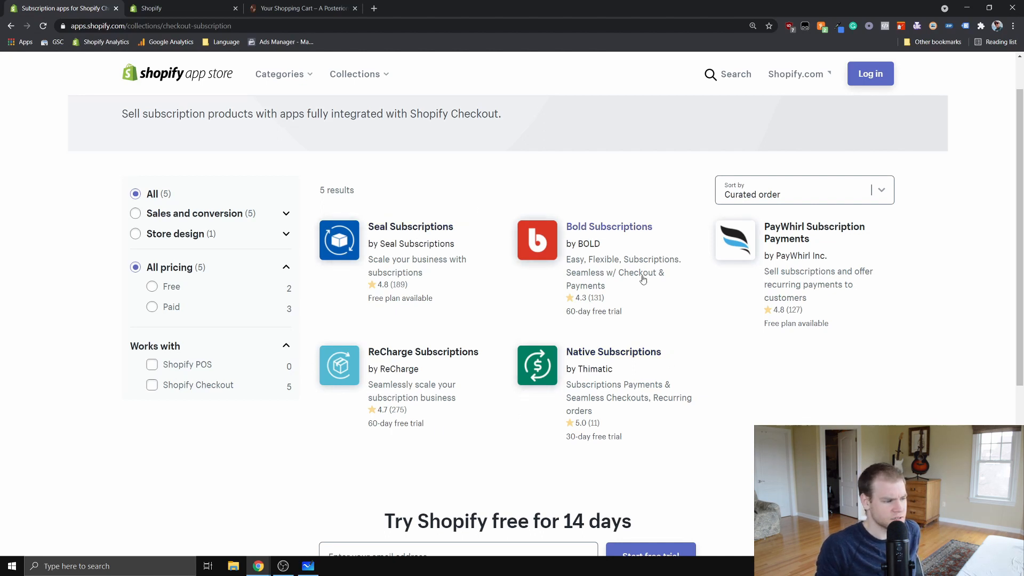
# - Open the Bold Subscriptions and ReCharge listings in new tabs from the collection
pyautogui.click(609, 226)
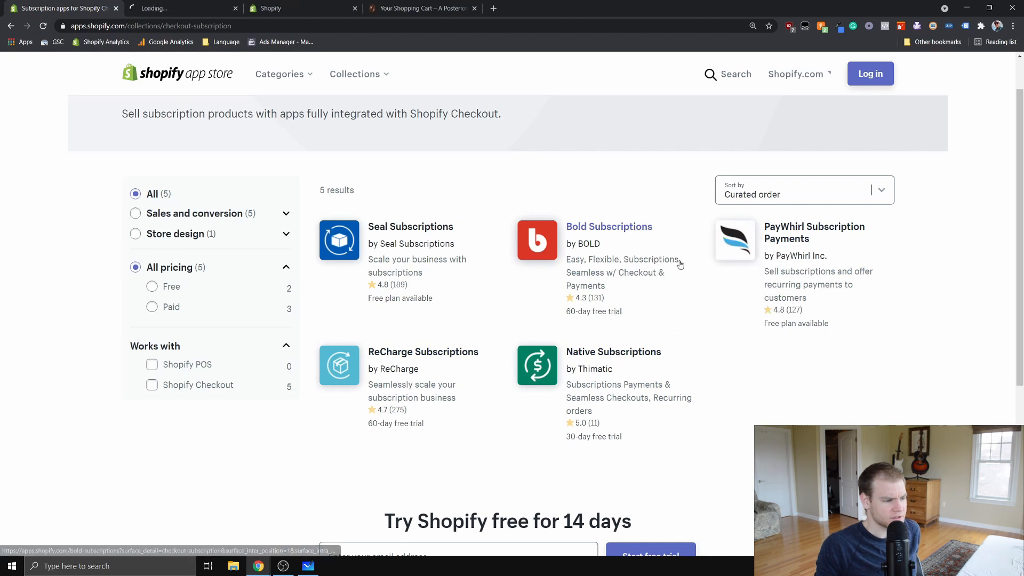
pyautogui.rightClick(423, 353)
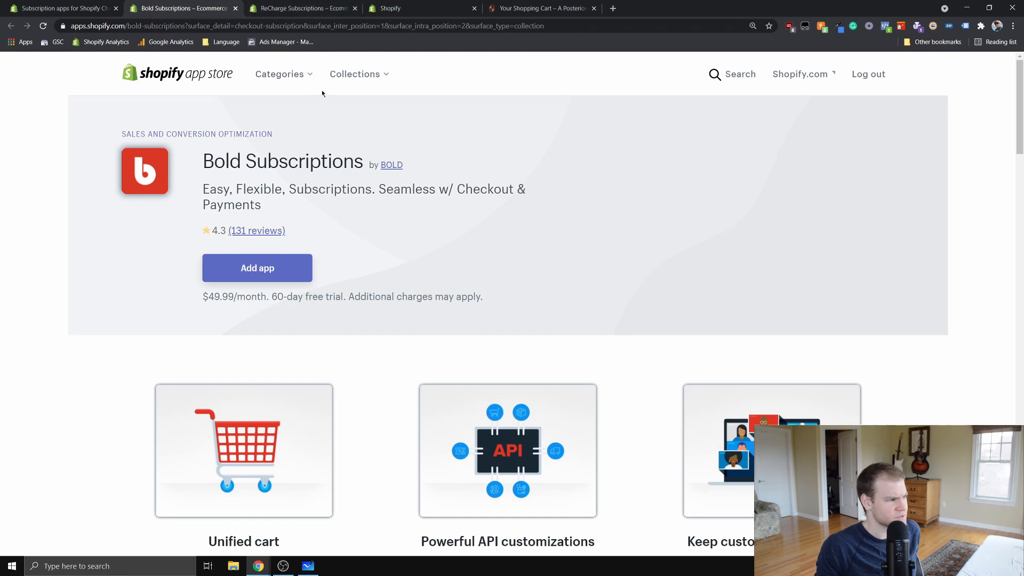
# - Read ReCharge's $60/month price, then view Bold's Core plan at $49.99/month plus 1%
pyautogui.click(303, 9)
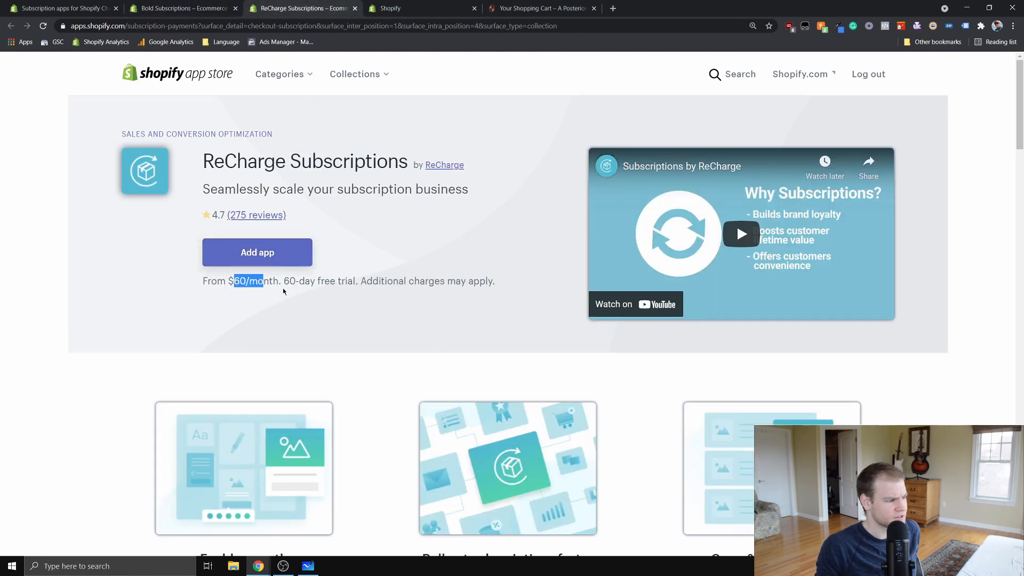
pyautogui.click(454, 310)
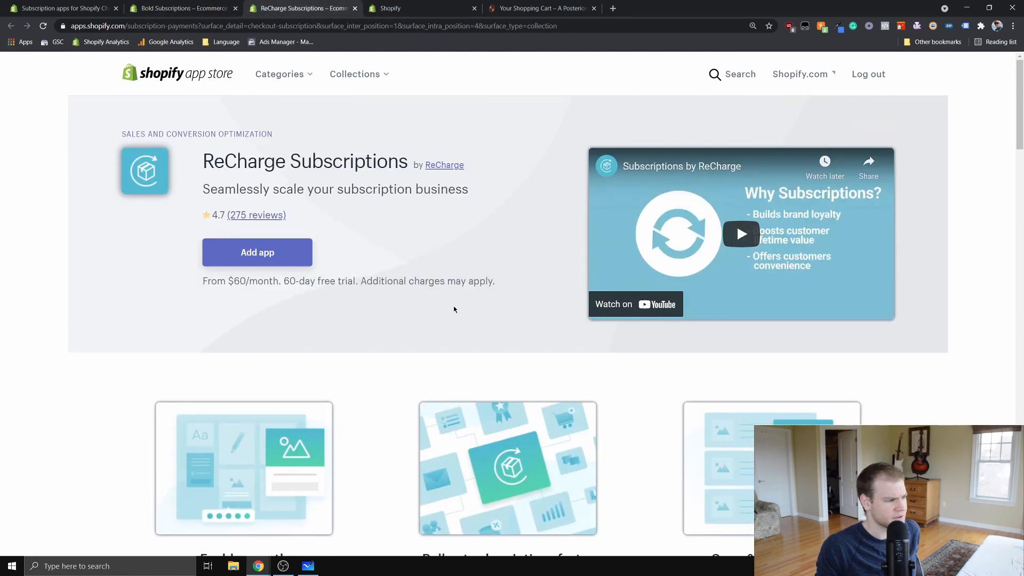
pyautogui.scroll(-3)
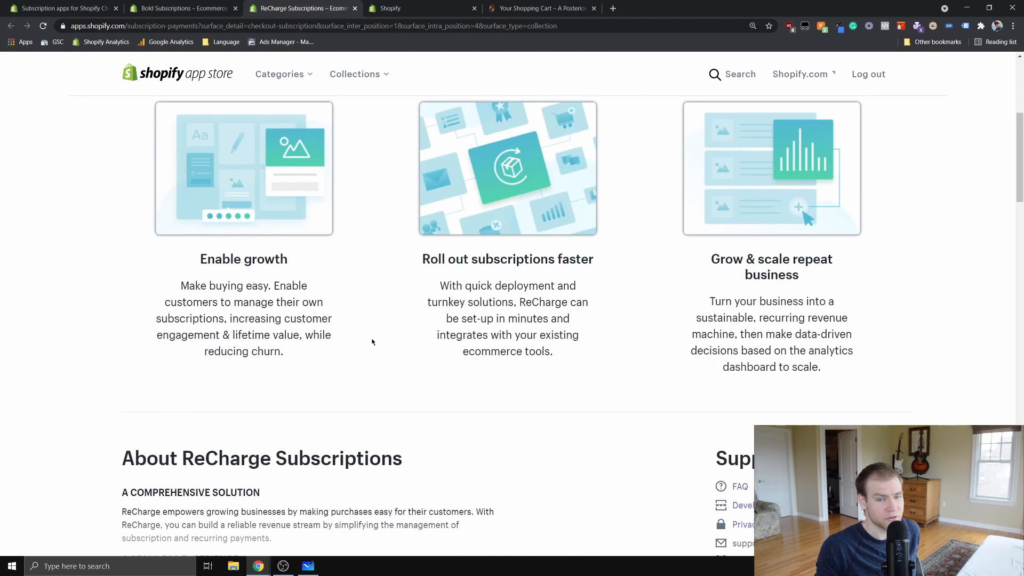
pyautogui.click(182, 8)
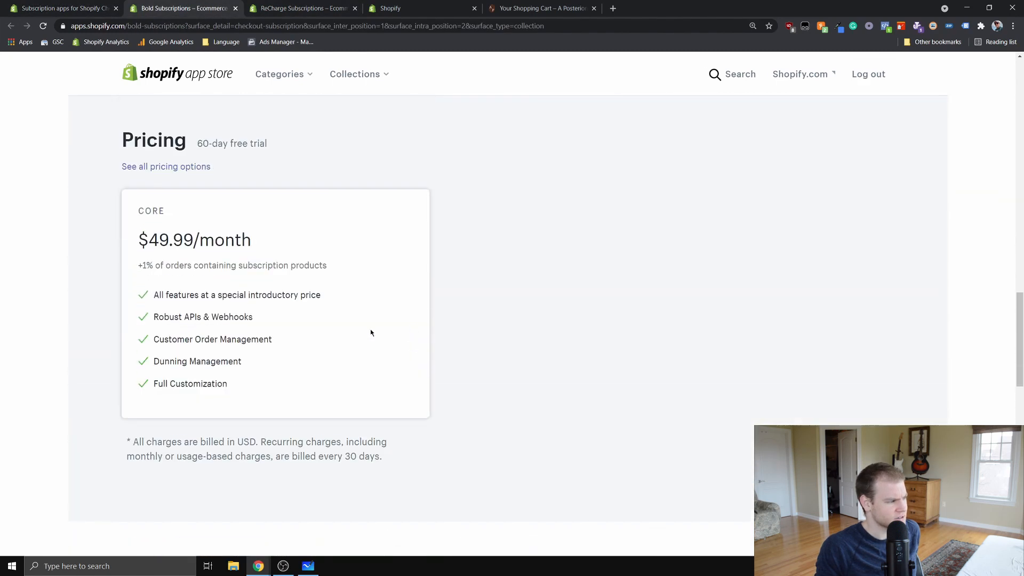
pyautogui.moveTo(138, 266); pyautogui.dragTo(243, 266)
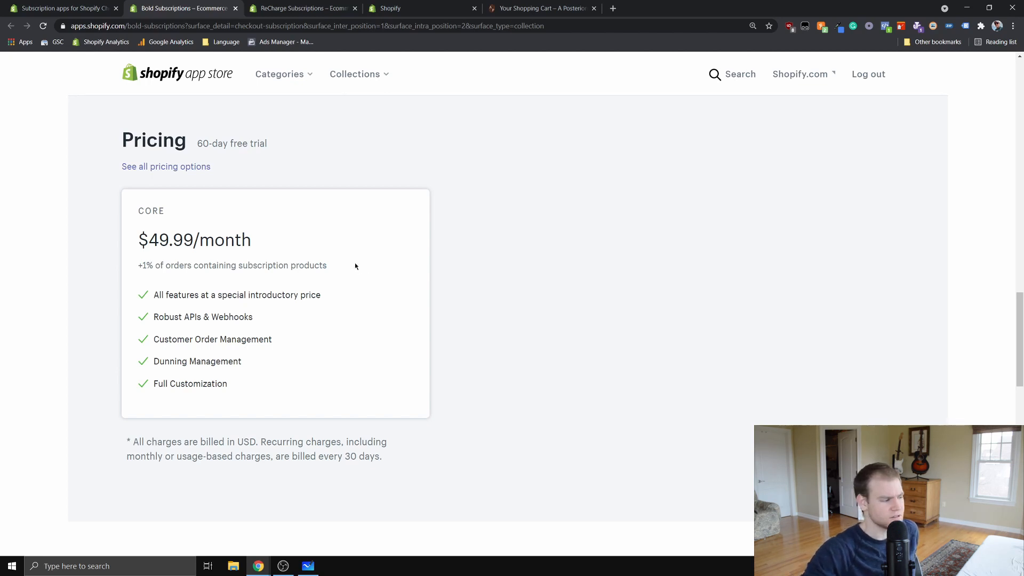
pyautogui.moveTo(352, 270)
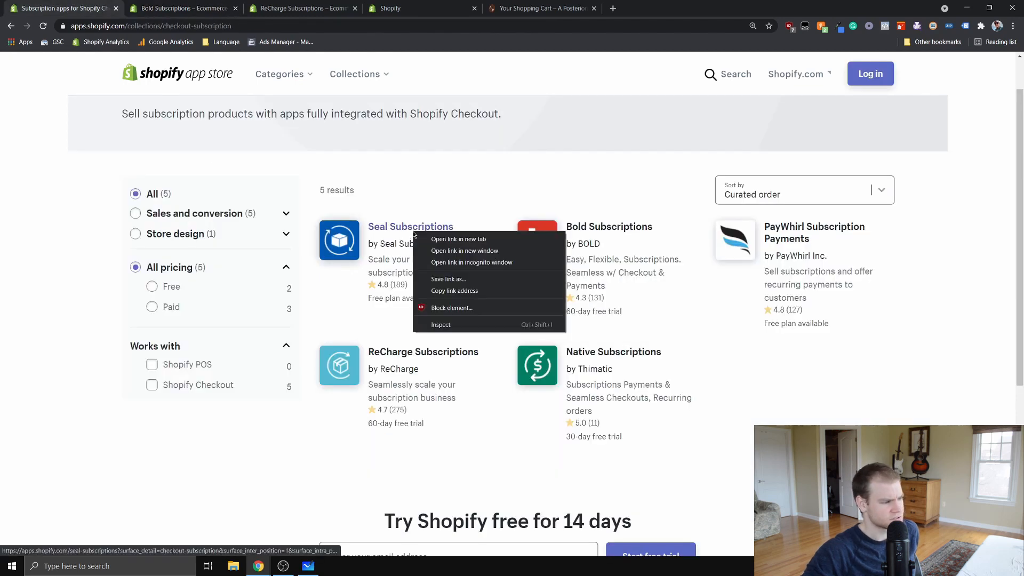
# - Open Seal Subscriptions' listing showing its free plan and $17.99–$59.99 tiers
pyautogui.click(459, 239)
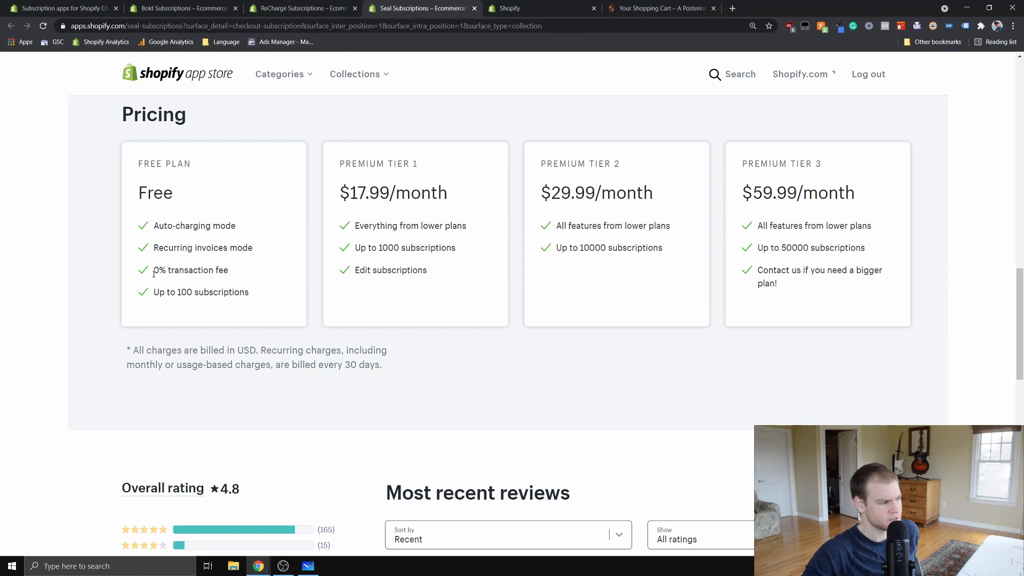
pyautogui.click(307, 565)
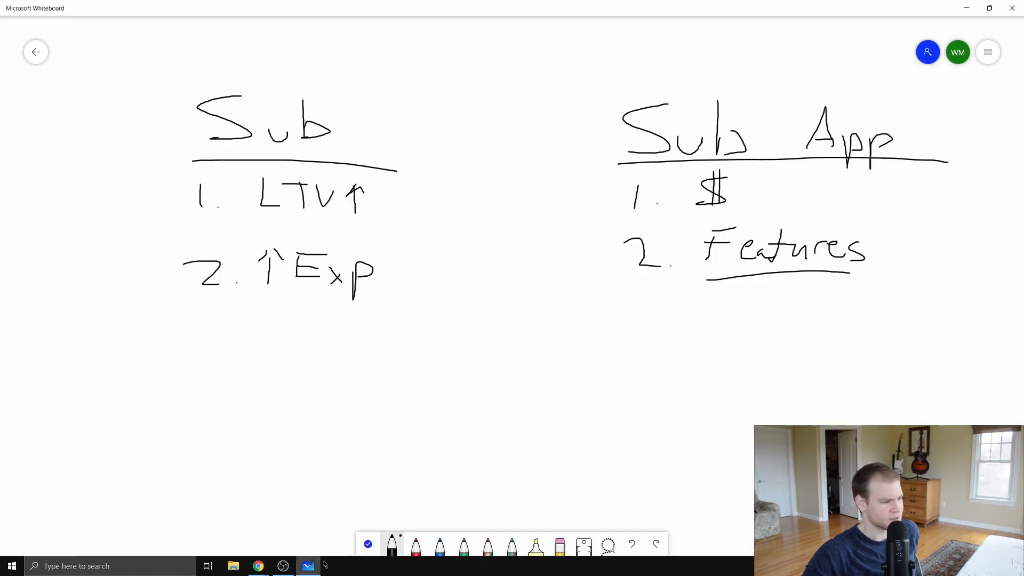
pyautogui.moveTo(722, 172); pyautogui.dragTo(699, 218)
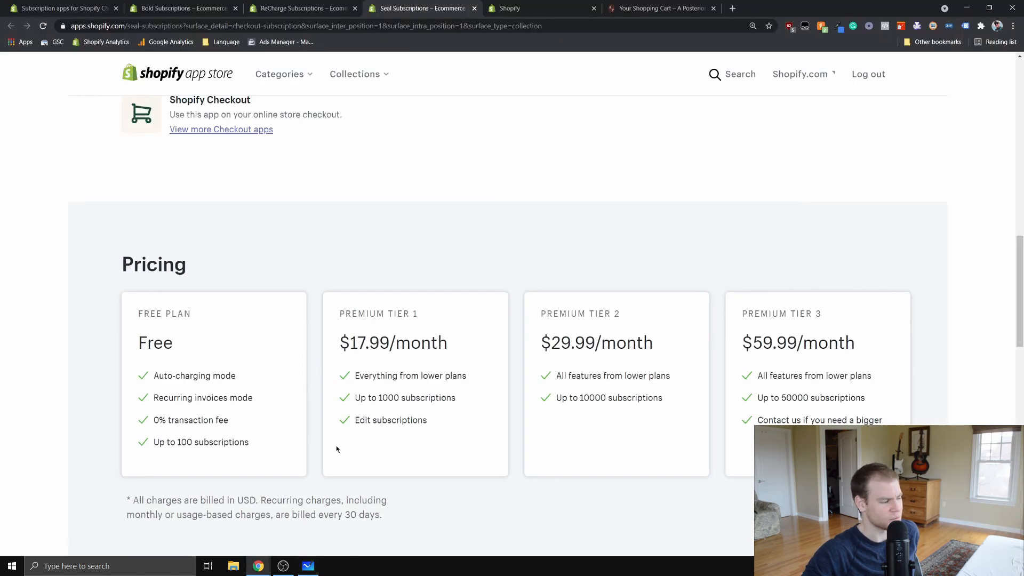
pyautogui.scroll(-3)
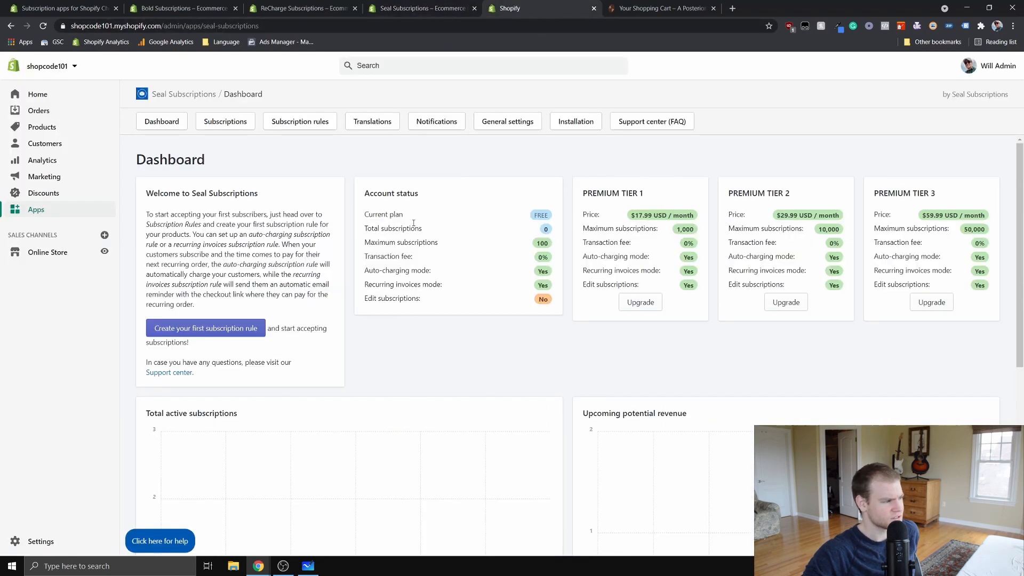
pyautogui.moveTo(137, 85)
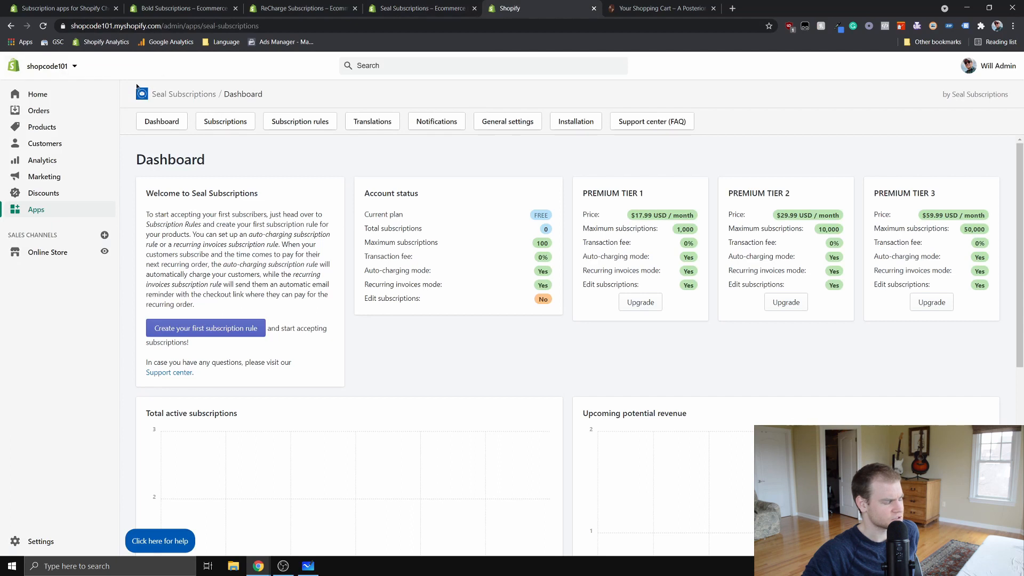
pyautogui.moveTo(473, 204)
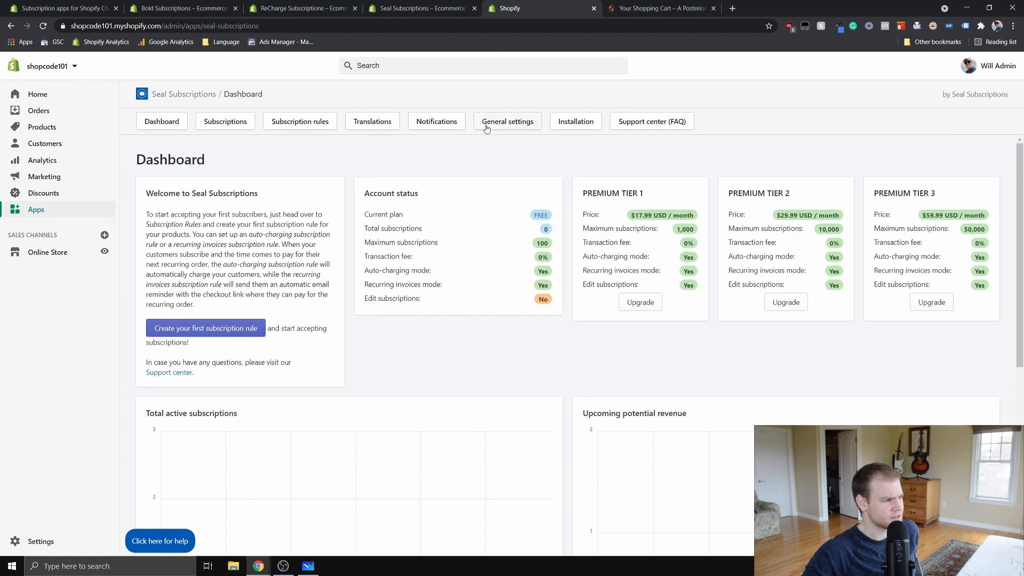
pyautogui.moveTo(513, 210)
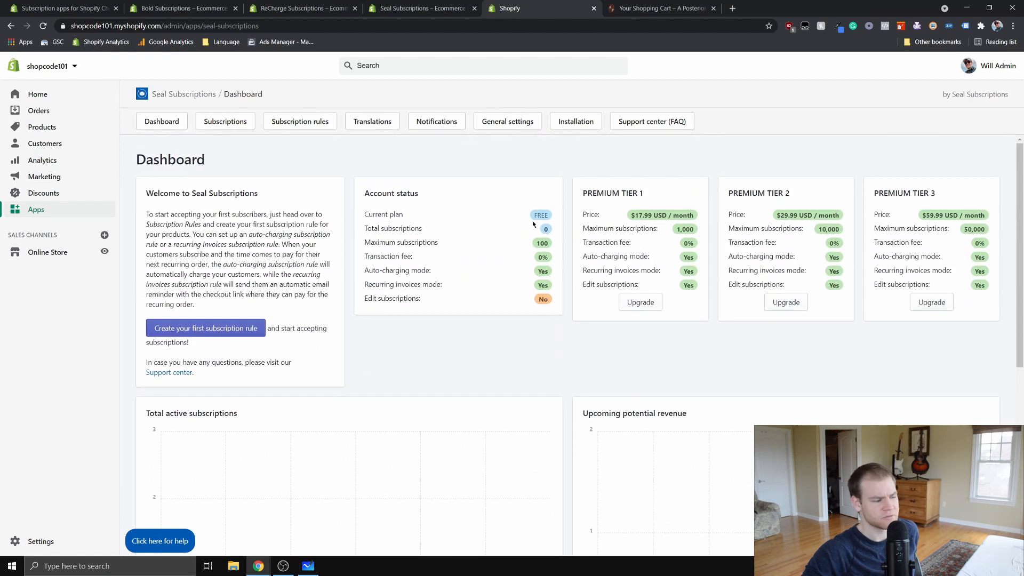
# - Scroll the Seal dashboard to the free-plan account status and premium tiers
pyautogui.scroll(-3)
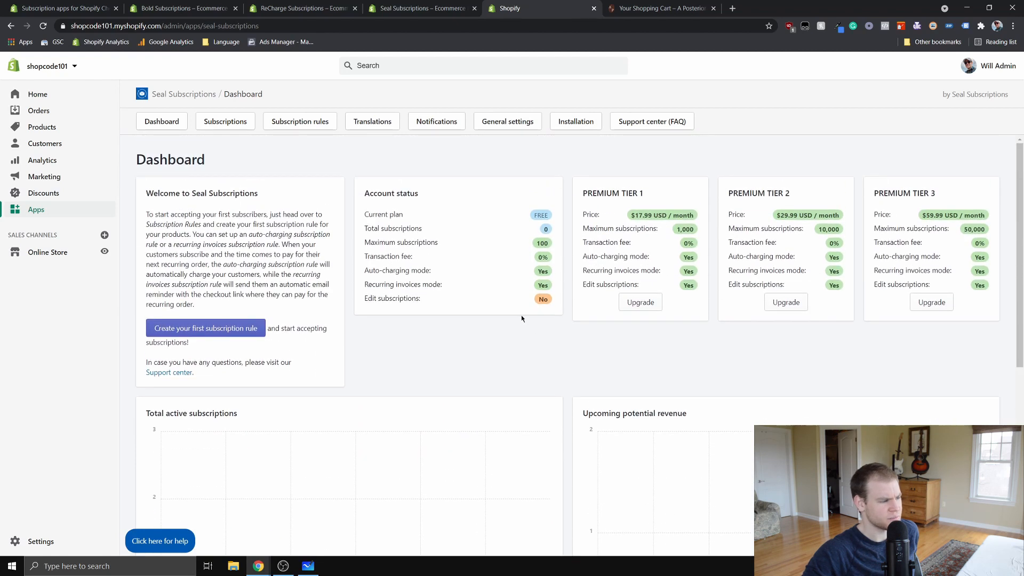
pyautogui.moveTo(550, 275)
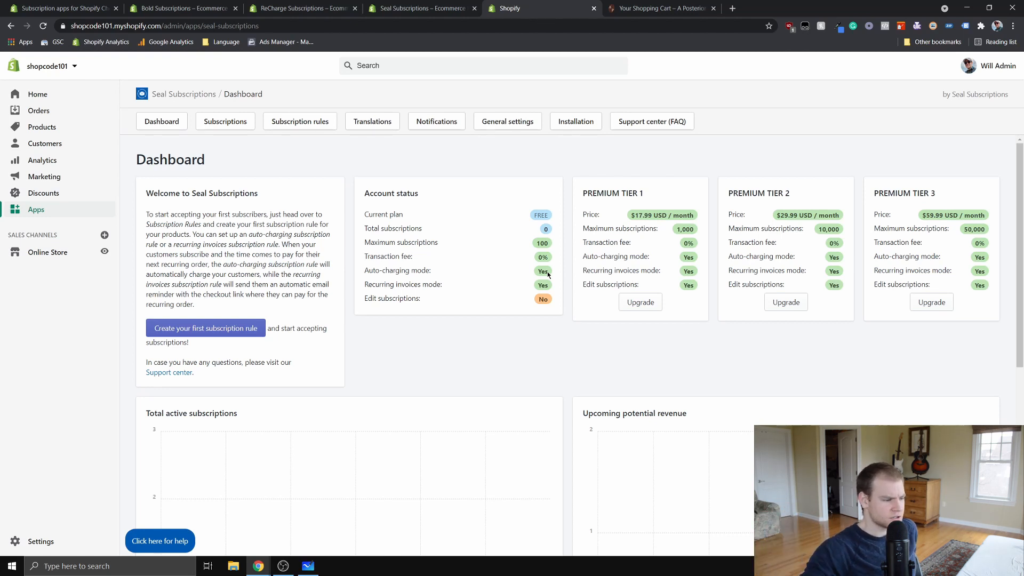
# - Show the Subscription rules page with widgets enabled and no rules yet
pyautogui.click(300, 120)
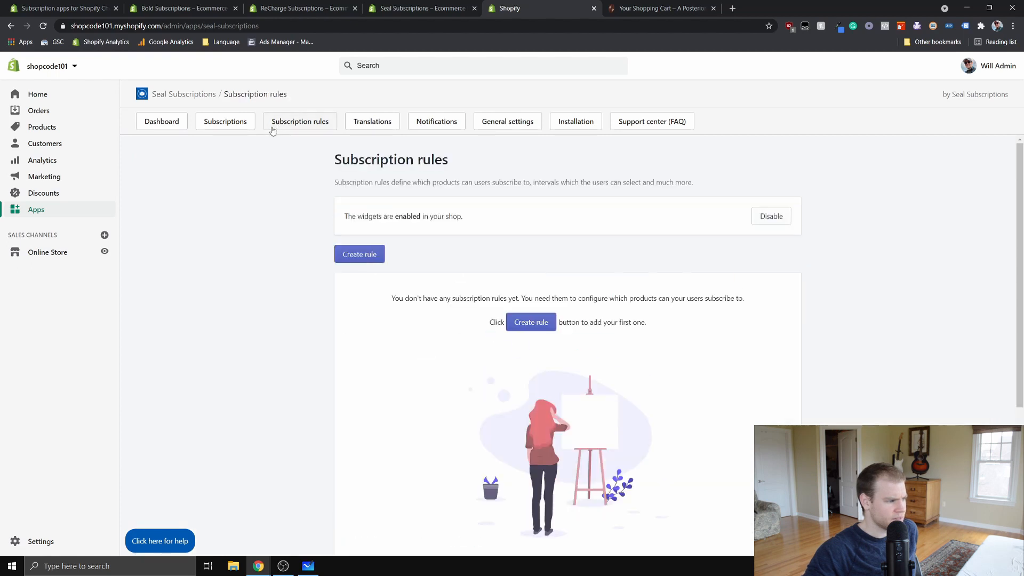
pyautogui.moveTo(465, 228)
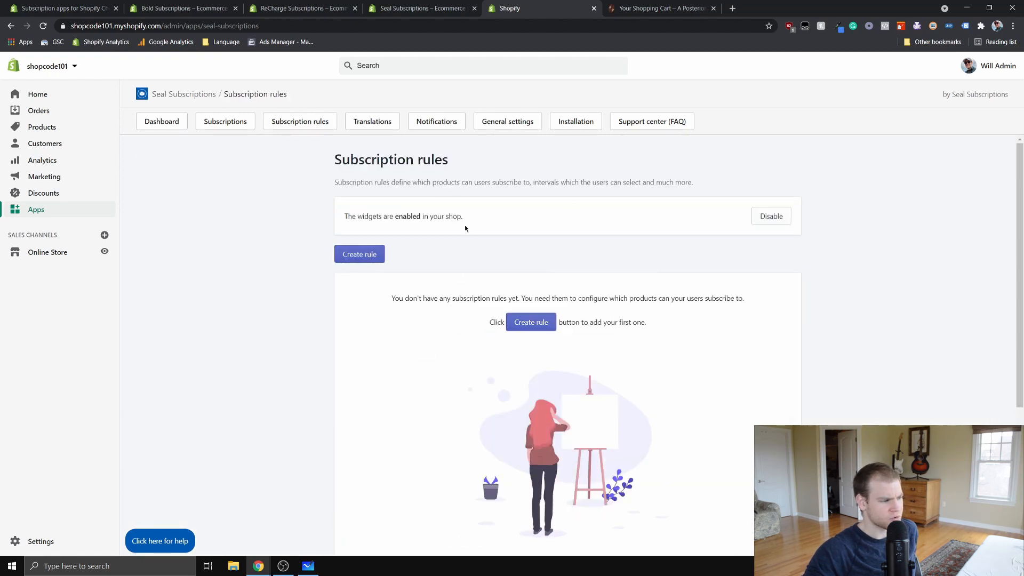
pyautogui.moveTo(661, 264)
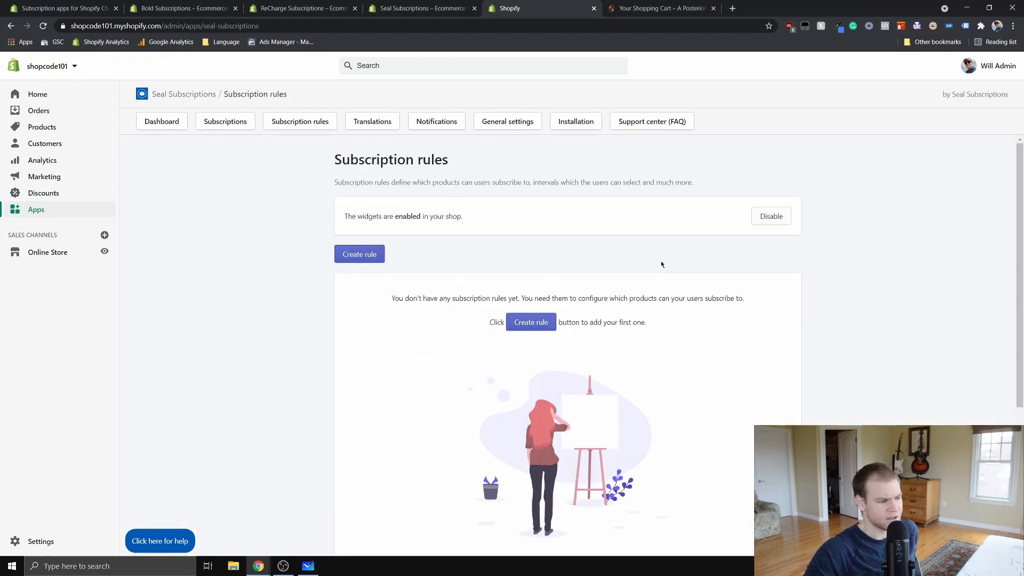
pyautogui.moveTo(675, 238)
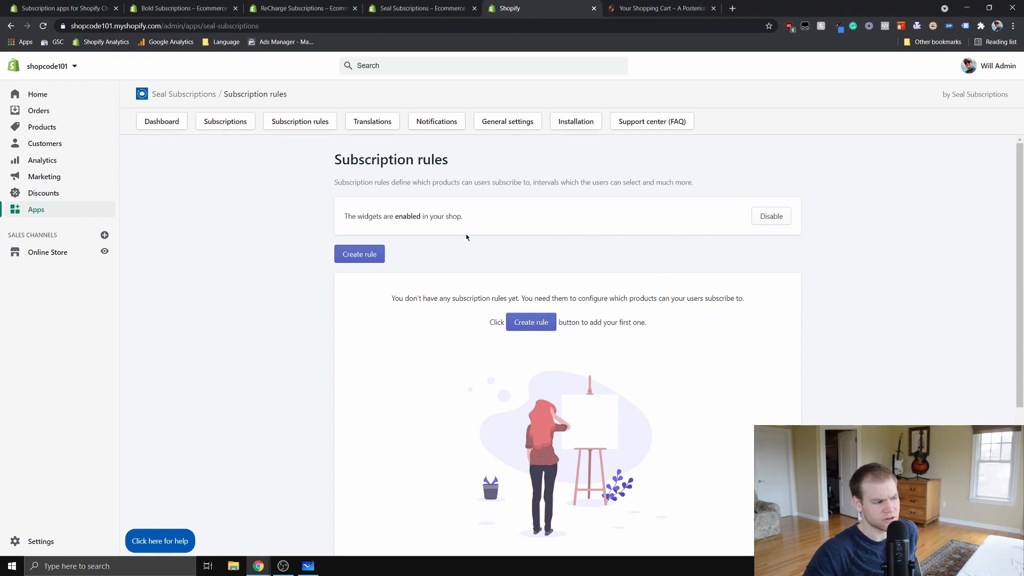
pyautogui.moveTo(419, 199)
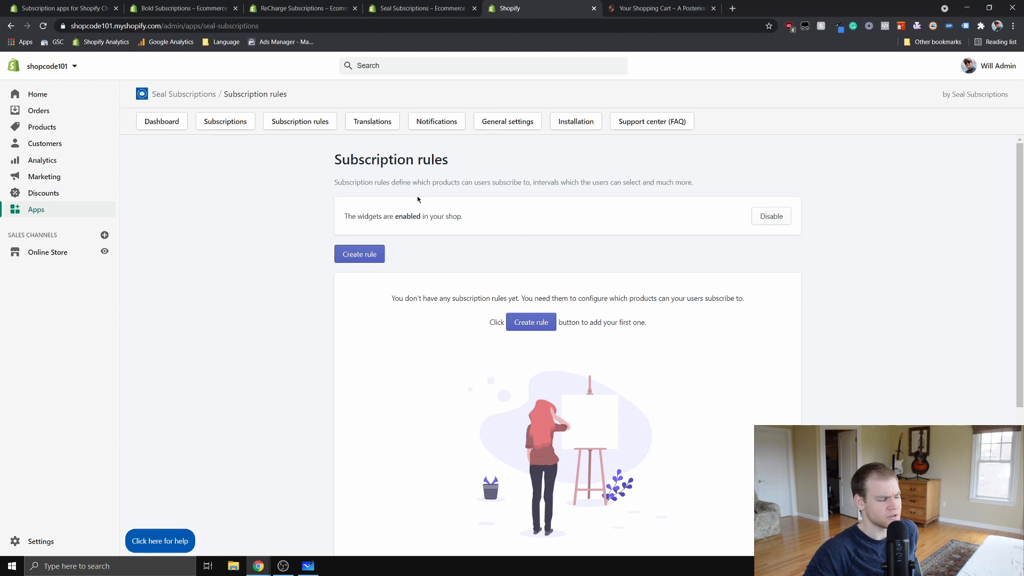
pyautogui.moveTo(417, 198)
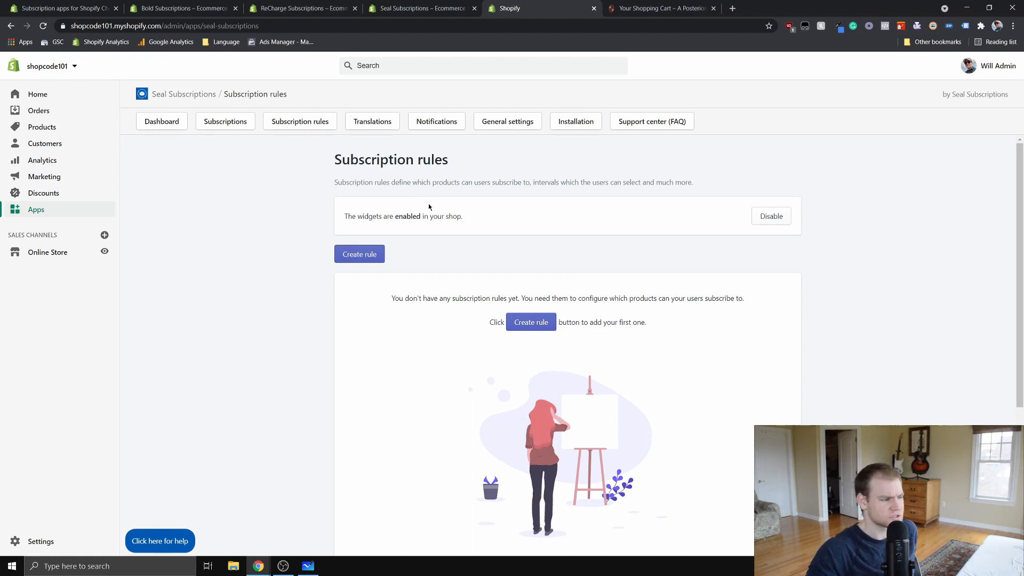
pyautogui.moveTo(342, 128)
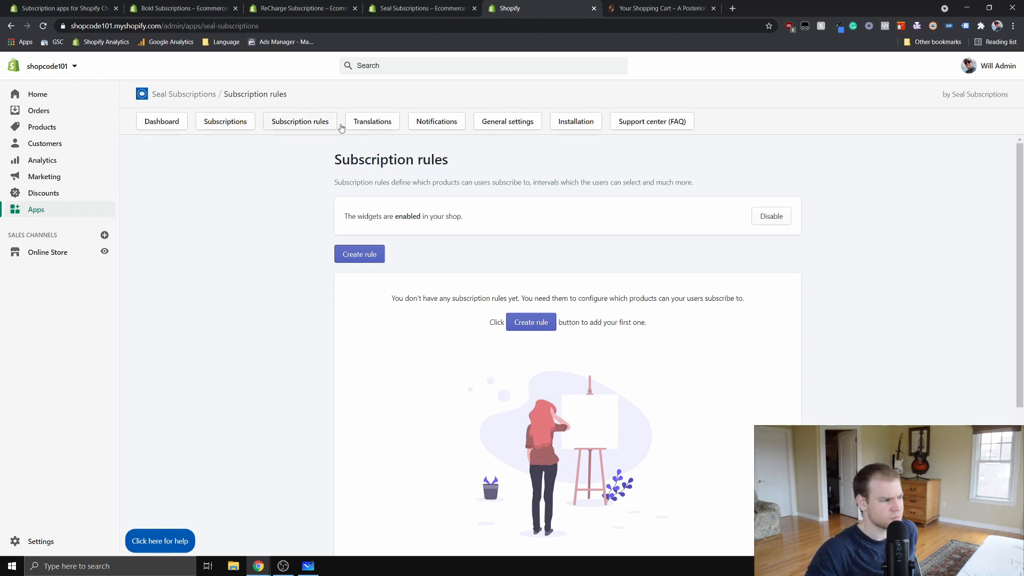
pyautogui.moveTo(378, 126)
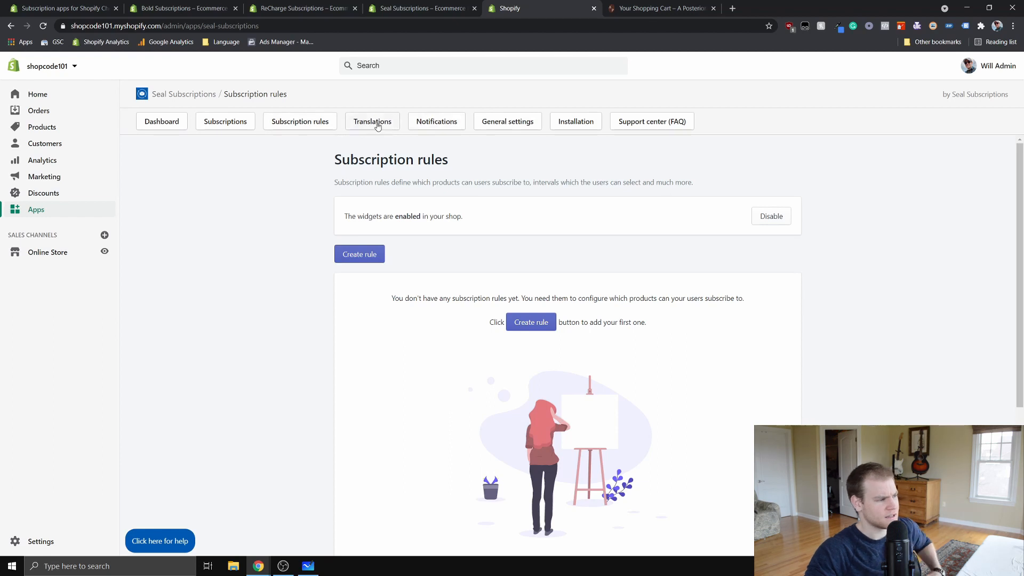
# - Glance at the empty Subscriptions list and land on the Translations label settings
pyautogui.click(225, 120)
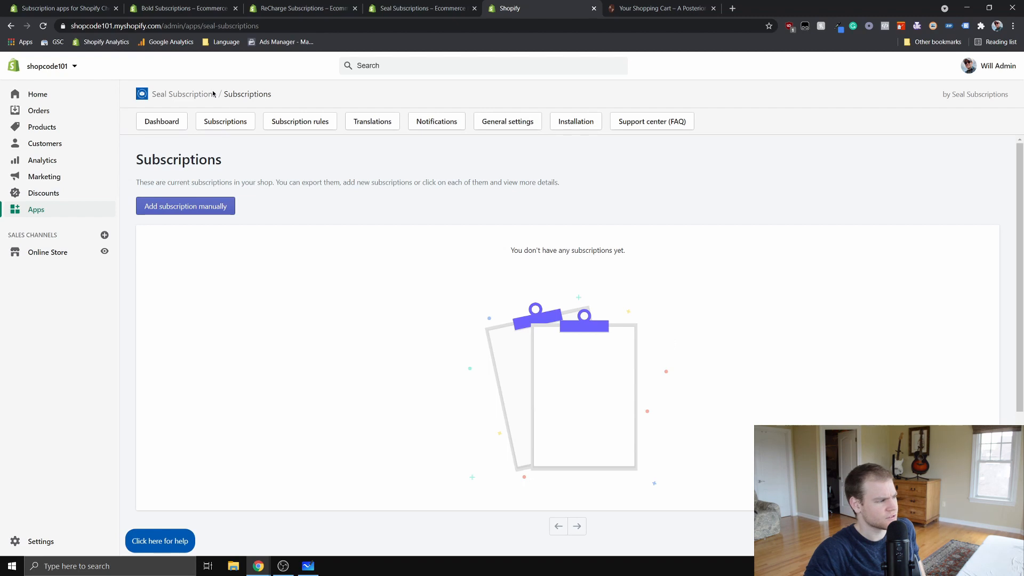
pyautogui.click(372, 121)
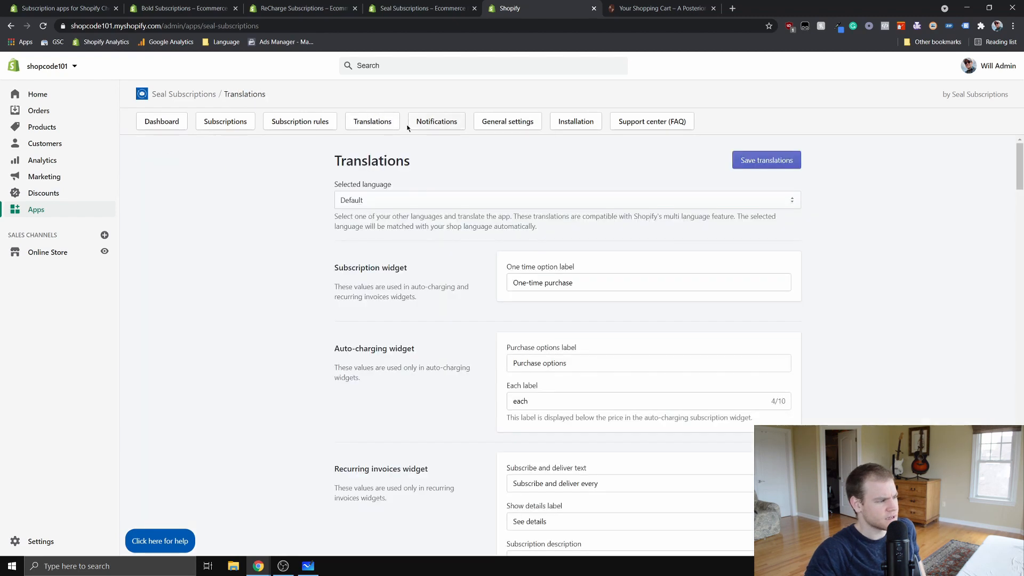
pyautogui.click(225, 120)
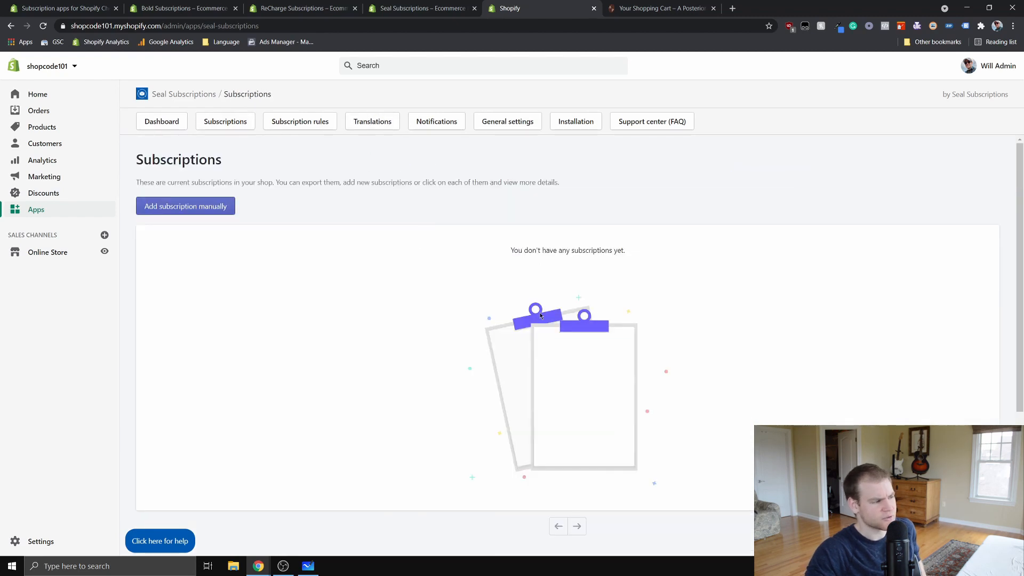
pyautogui.click(372, 121)
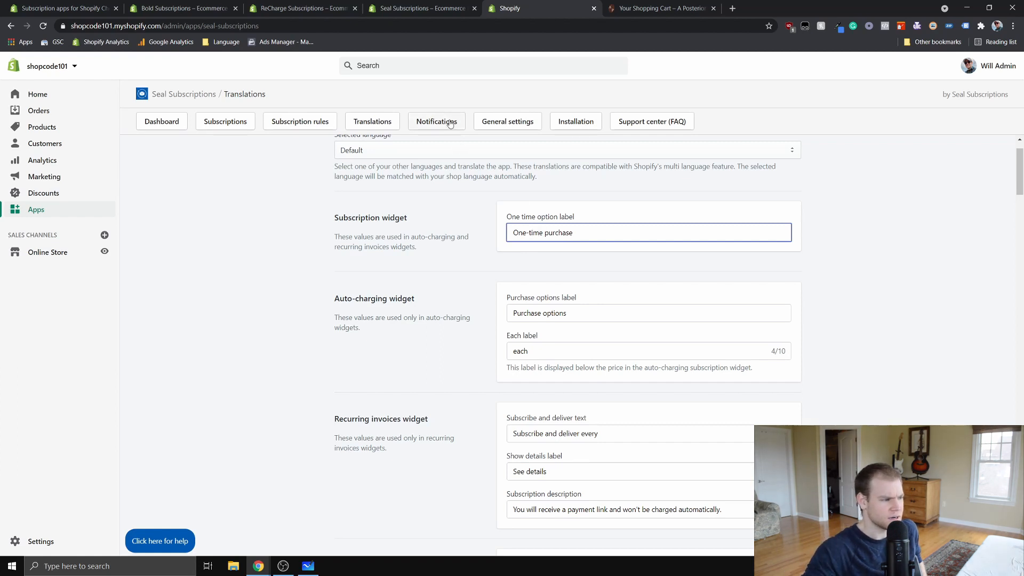
# - View Notifications, then General settings with the Retry failed billing attempts options
pyautogui.click(437, 120)
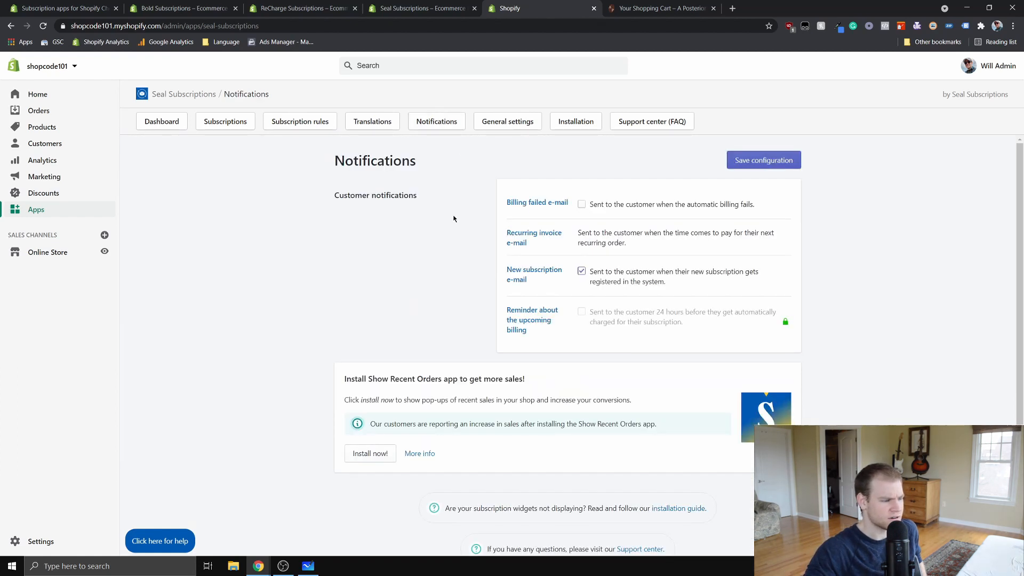
pyautogui.moveTo(593, 260)
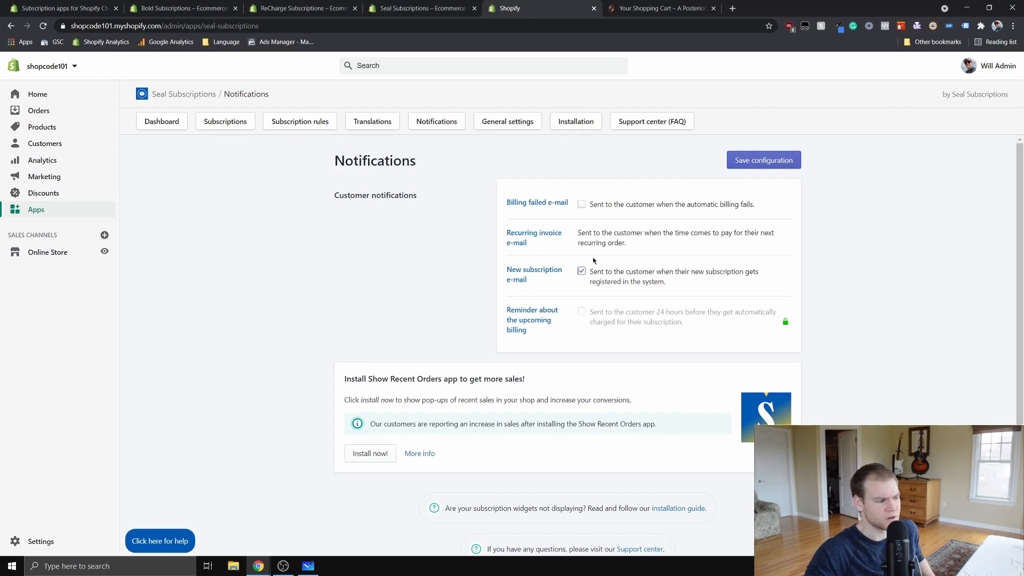
pyautogui.moveTo(591, 254)
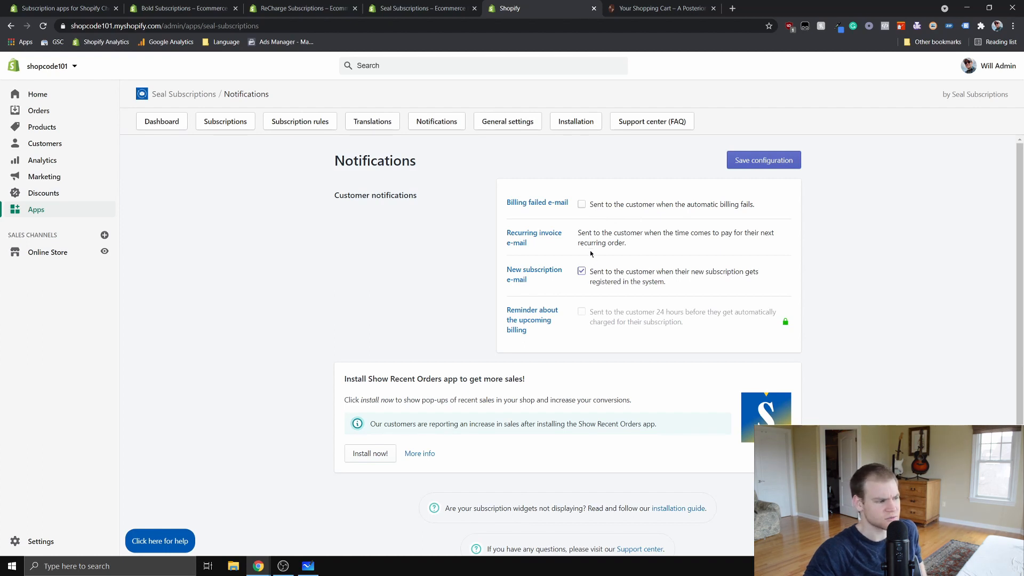
pyautogui.click(508, 121)
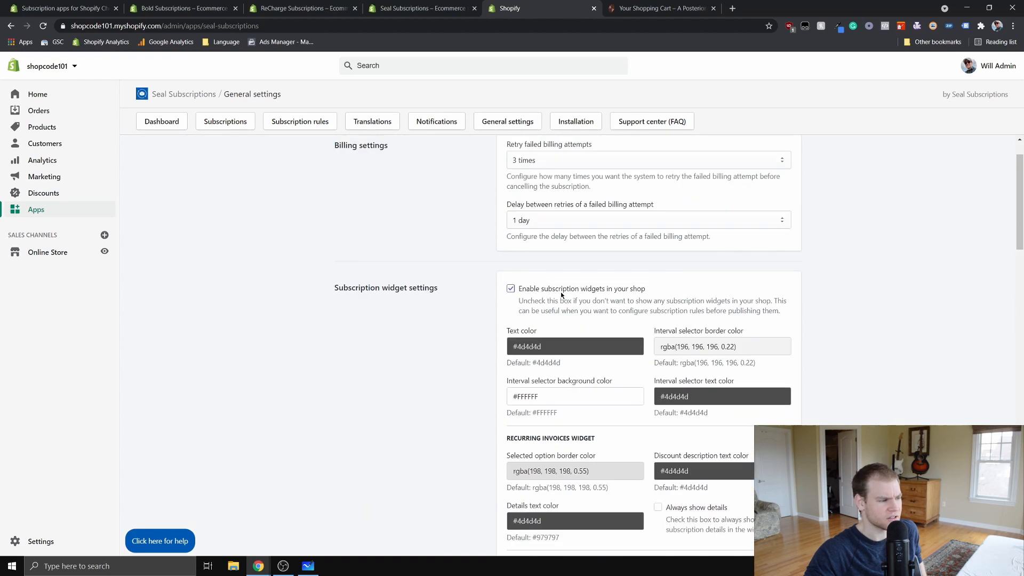
pyautogui.click(649, 211)
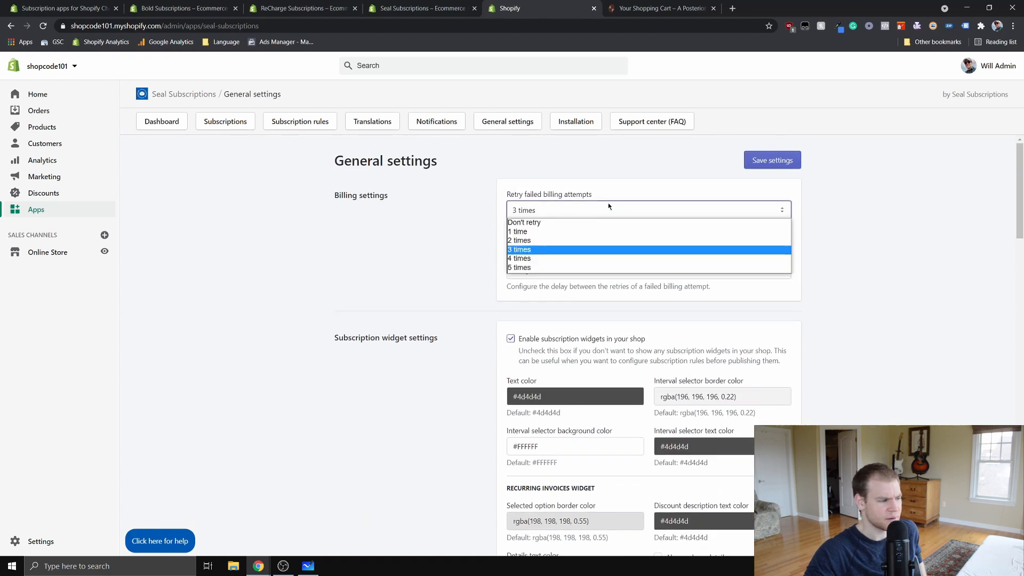
pyautogui.scroll(-3)
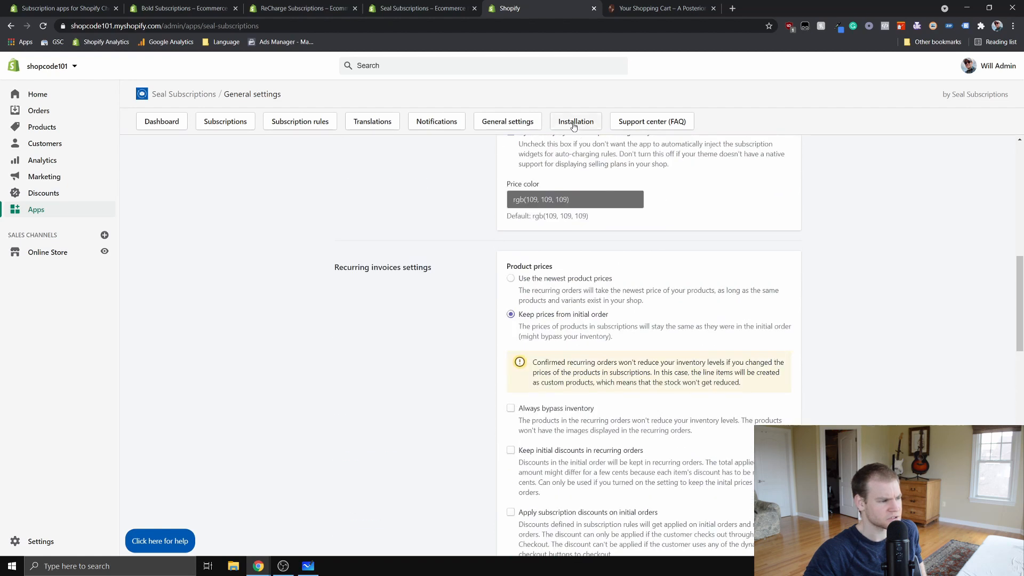
# - Show the Installation page with product page, cart page and account menu snippet installs
pyautogui.click(575, 121)
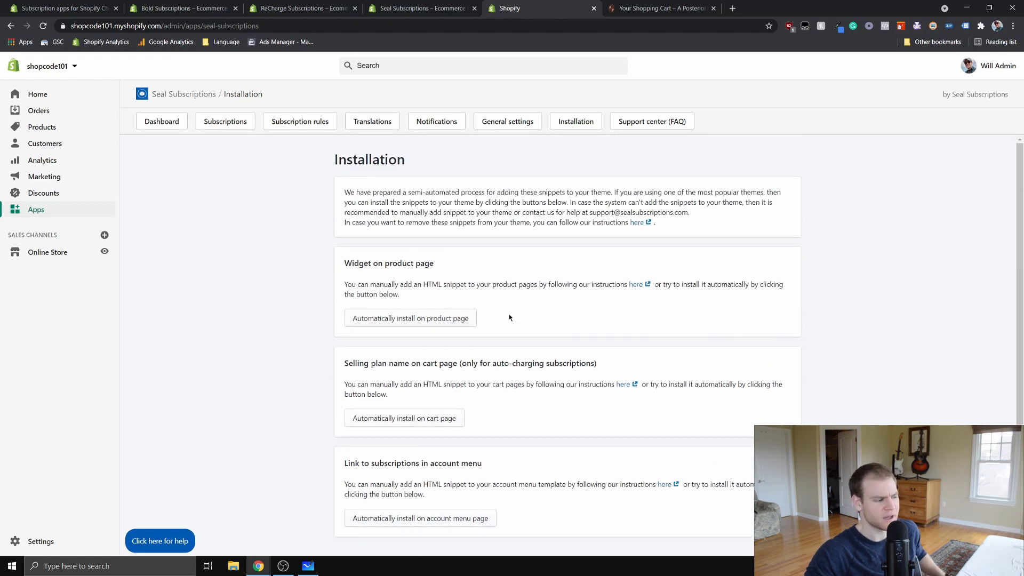
pyautogui.moveTo(483, 332)
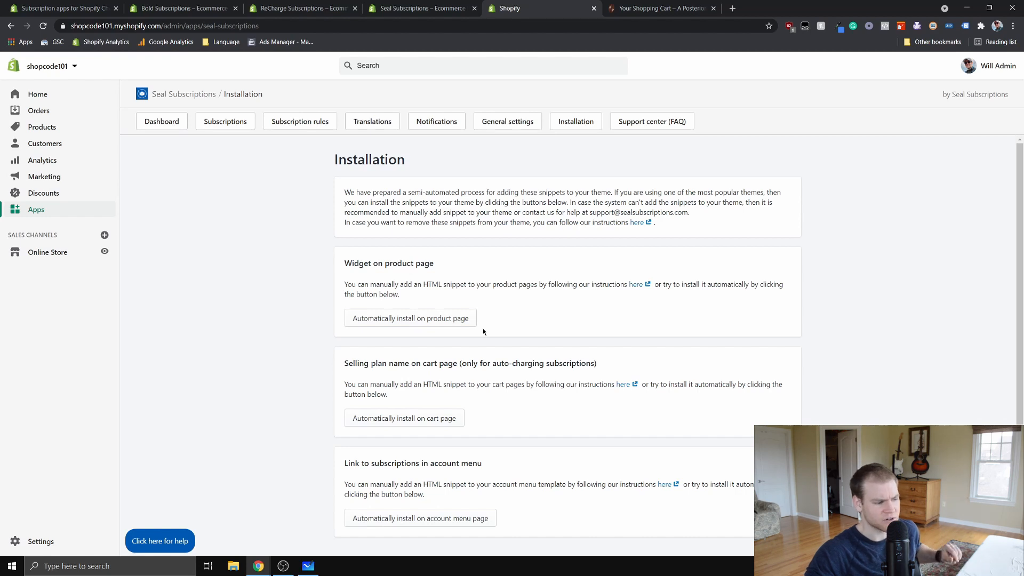
pyautogui.moveTo(638, 289)
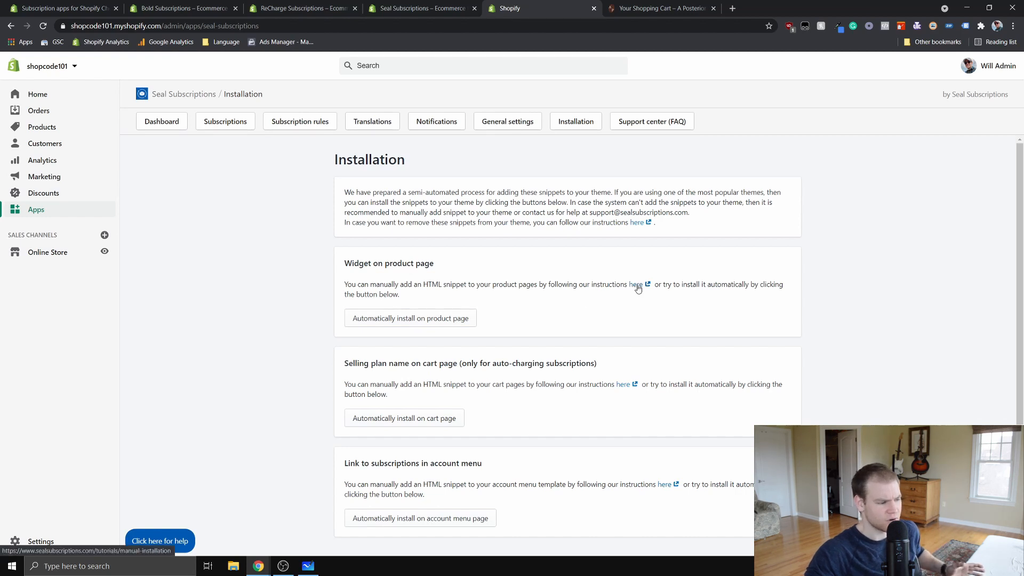
pyautogui.moveTo(671, 279)
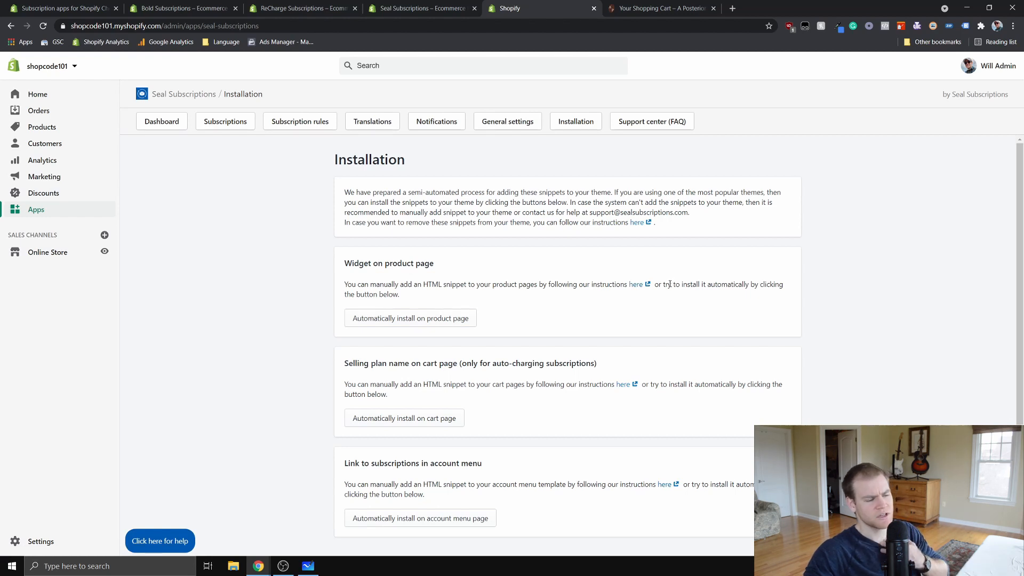
pyautogui.moveTo(669, 297)
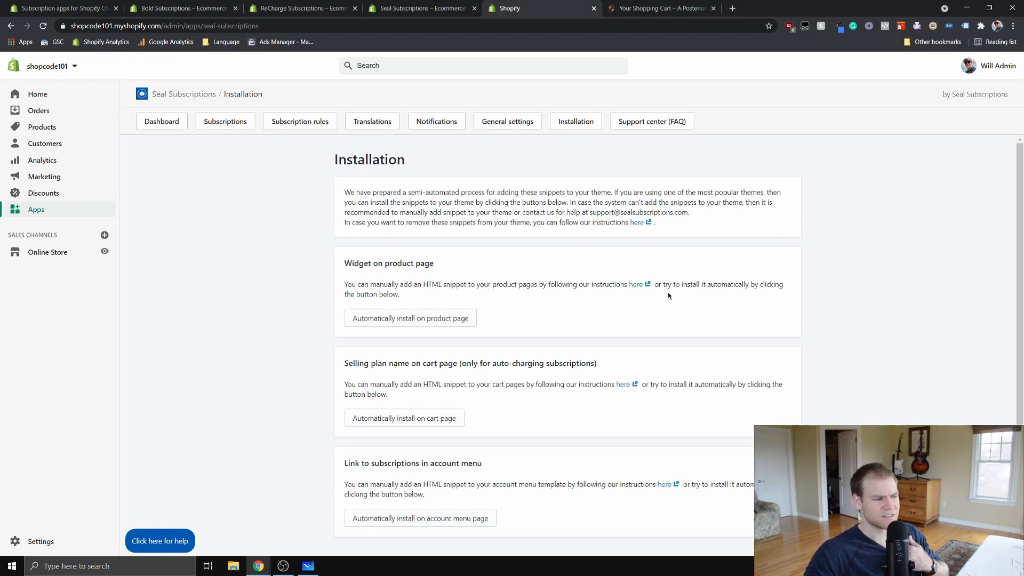
pyautogui.moveTo(689, 282)
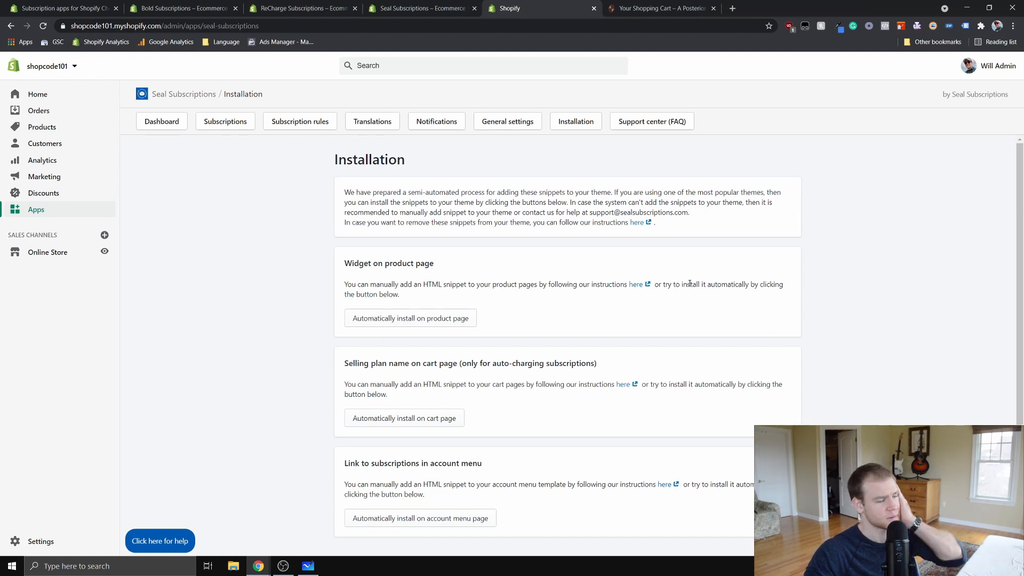
pyautogui.moveTo(687, 292)
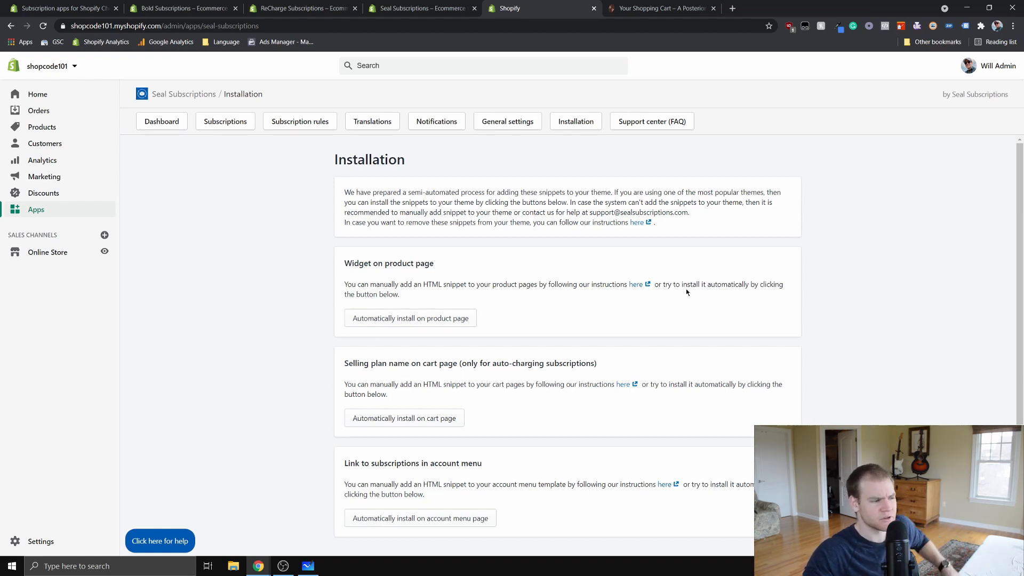
pyautogui.moveTo(690, 281)
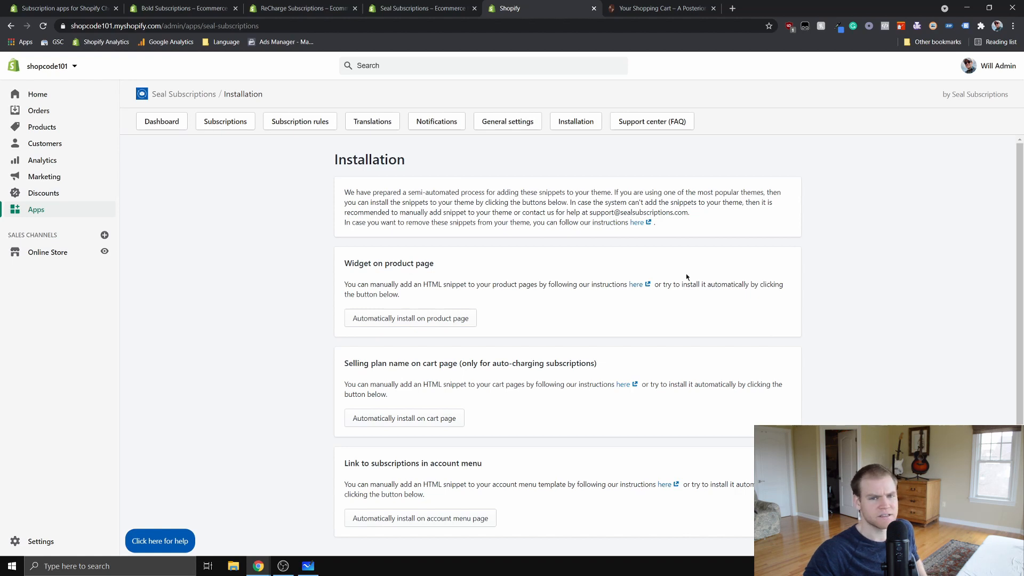
pyautogui.moveTo(694, 274)
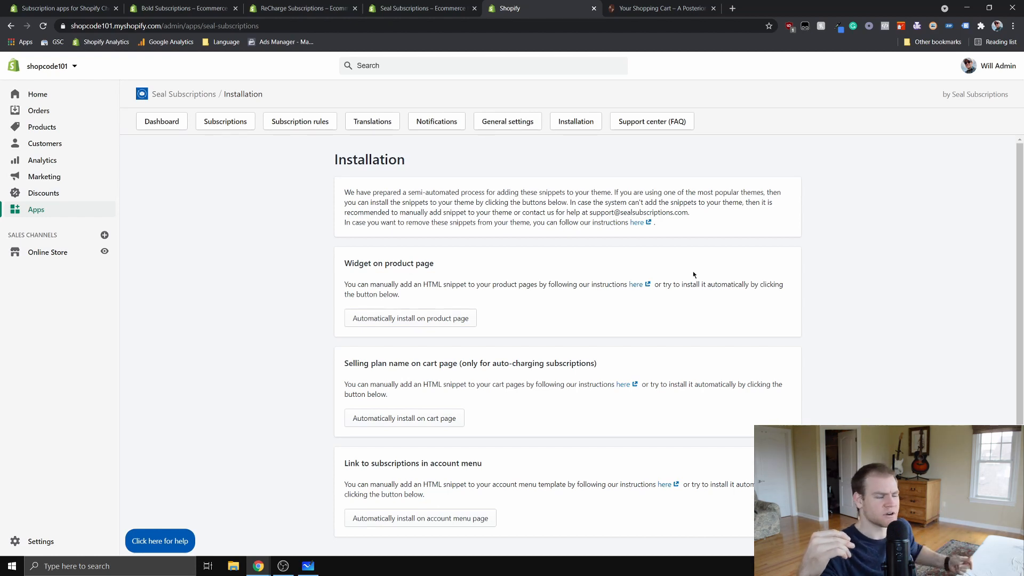
pyautogui.moveTo(651, 239)
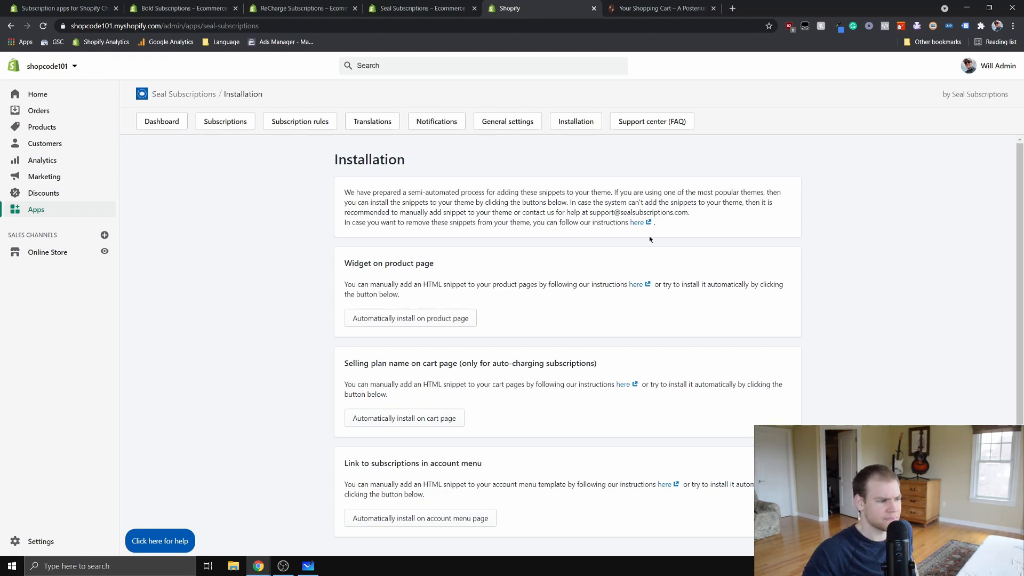
# - View the Seal Subscriptions Support center FAQ with its question search and cancellation answers
pyautogui.click(653, 120)
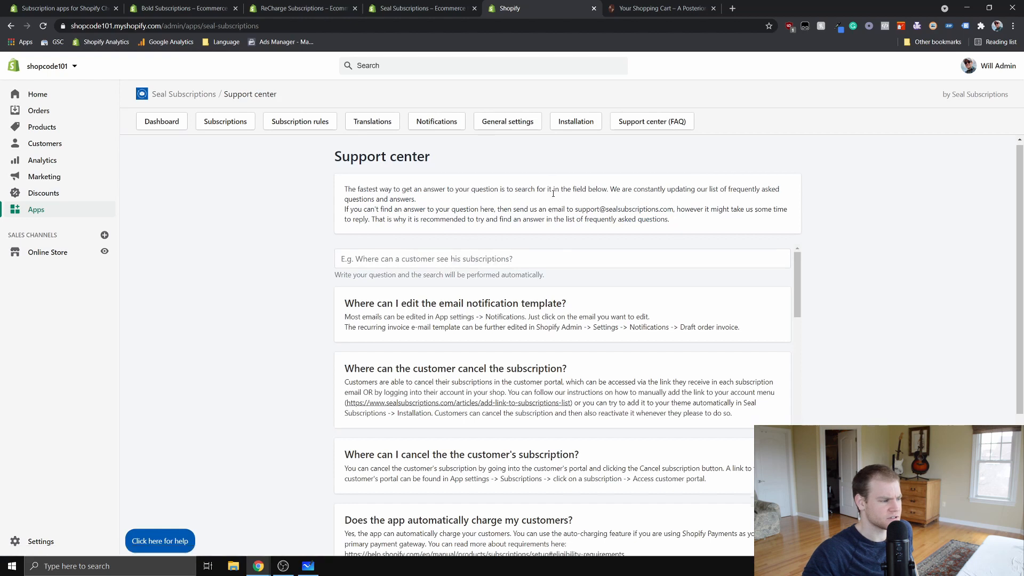
pyautogui.scroll(-3)
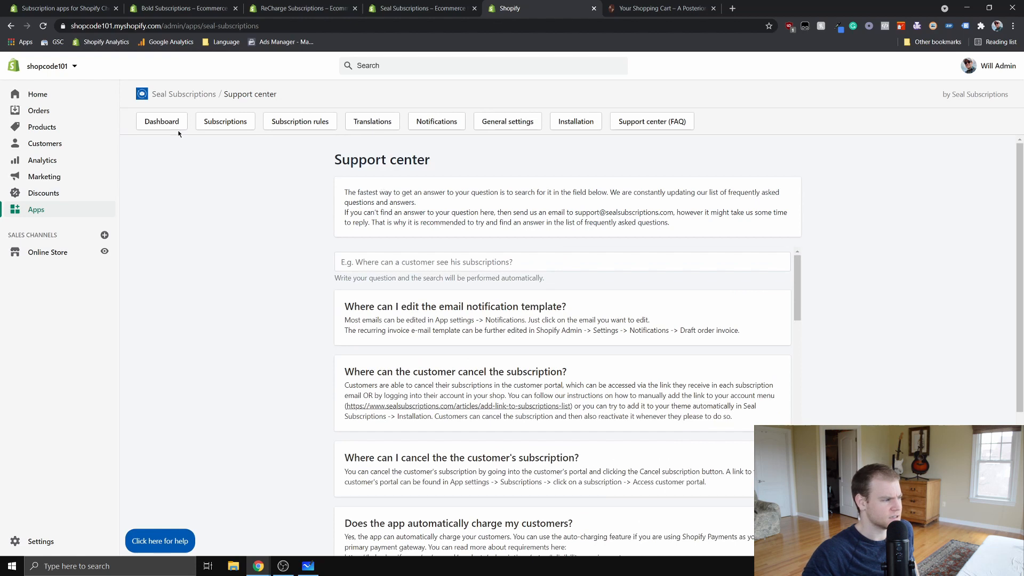
# - Return to the Seal Subscriptions dashboard showing the free plan beside the three premium tiers
pyautogui.click(162, 120)
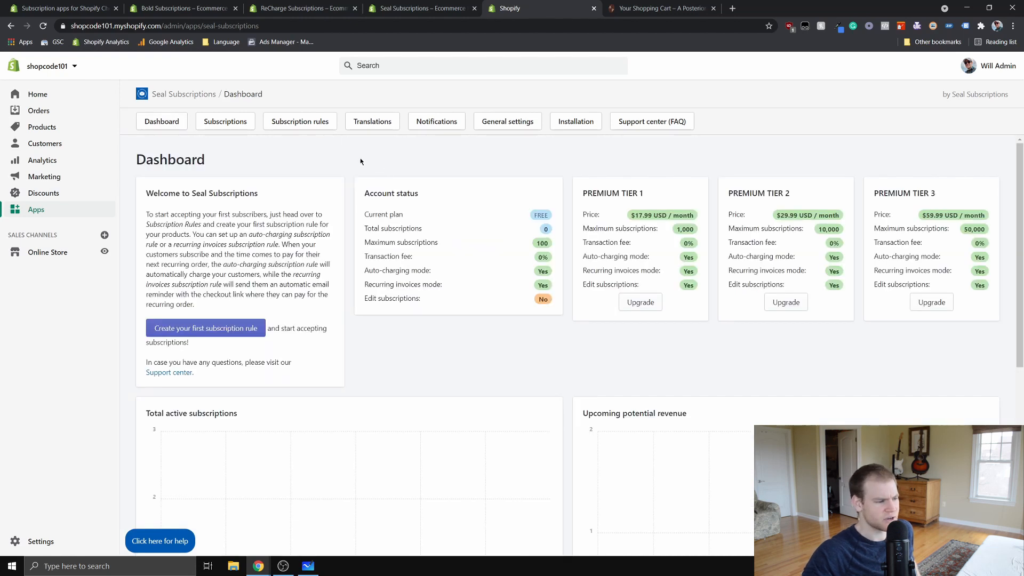
pyautogui.moveTo(438, 152)
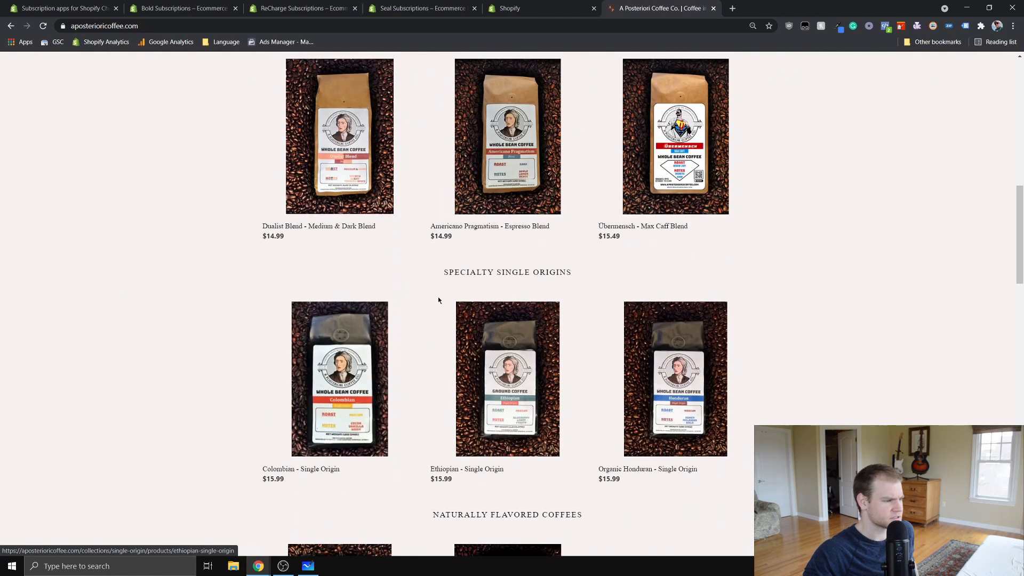
# - On the Americano Pragmatism page, keep Whole Bean and choose Subscribe and save
pyautogui.click(508, 137)
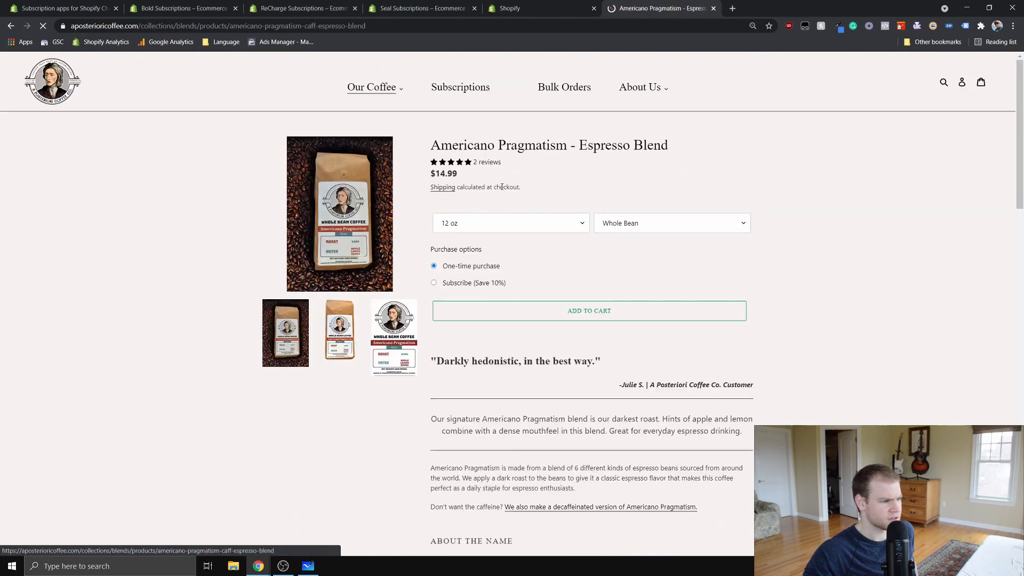
pyautogui.scroll(-3)
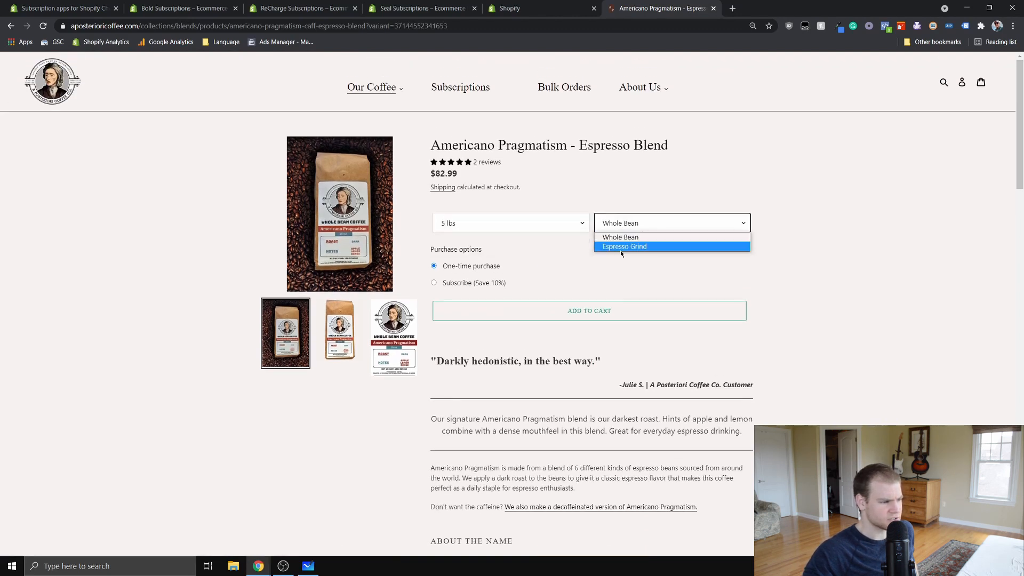
pyautogui.click(621, 237)
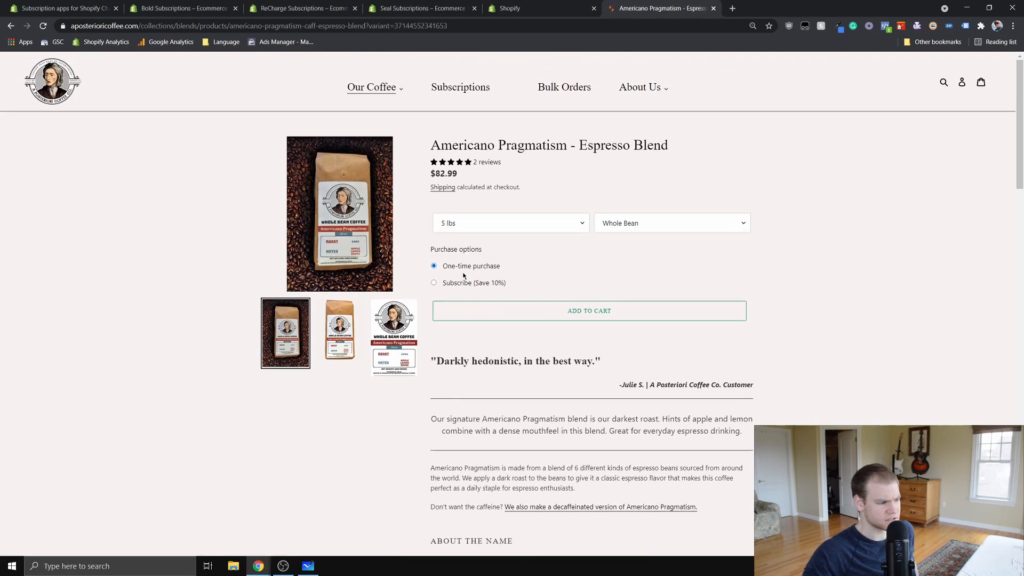
pyautogui.click(433, 283)
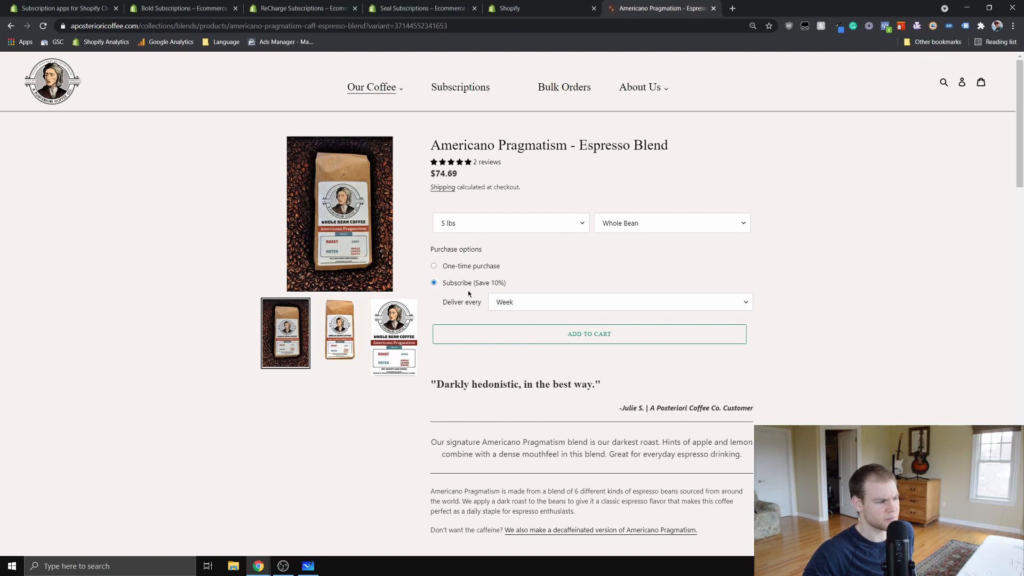
pyautogui.moveTo(544, 275)
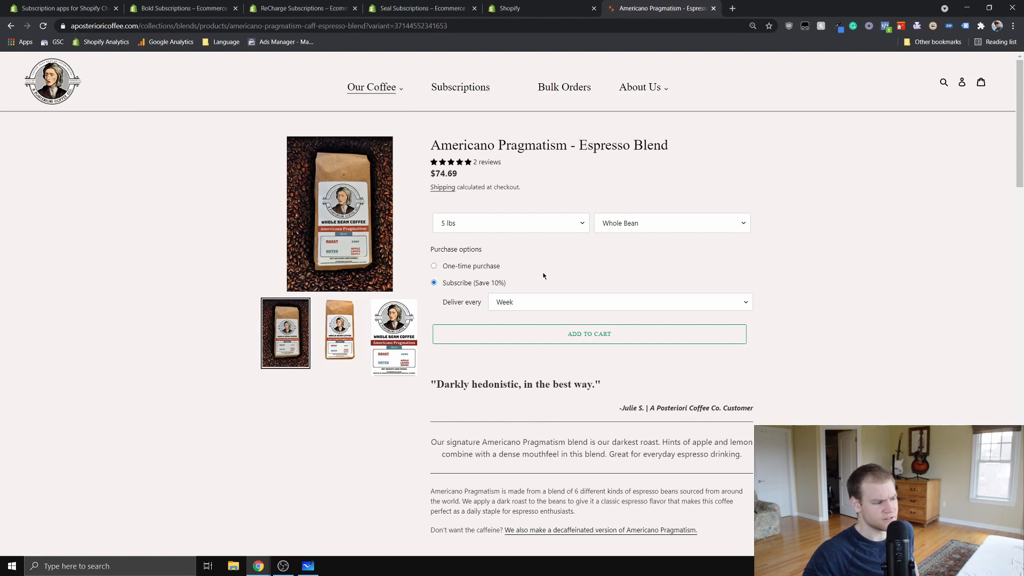
# - Set delivery to every Month and add the 5 lbs blend to the cart at $74.69
pyautogui.click(619, 302)
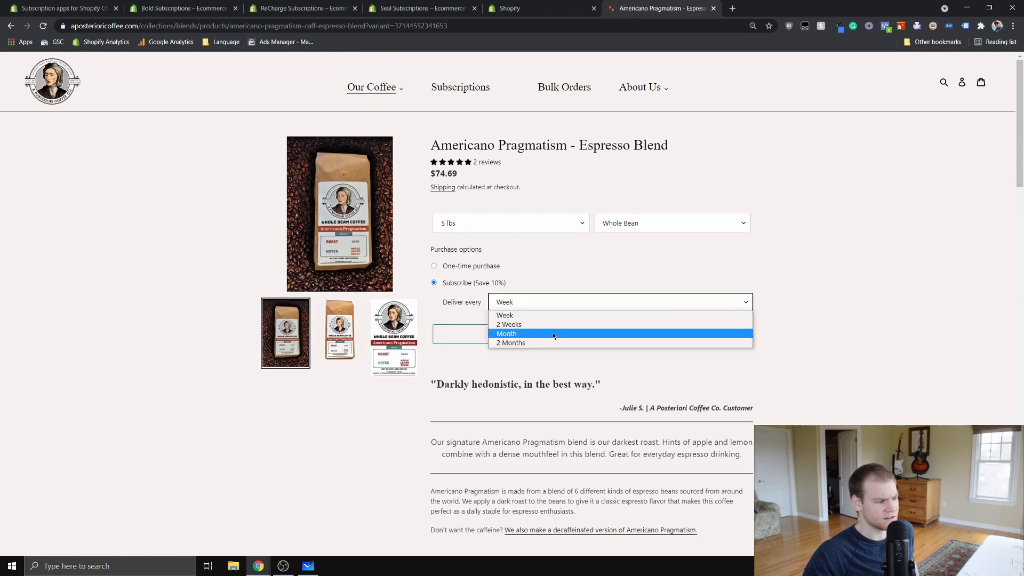
pyautogui.moveTo(593, 328)
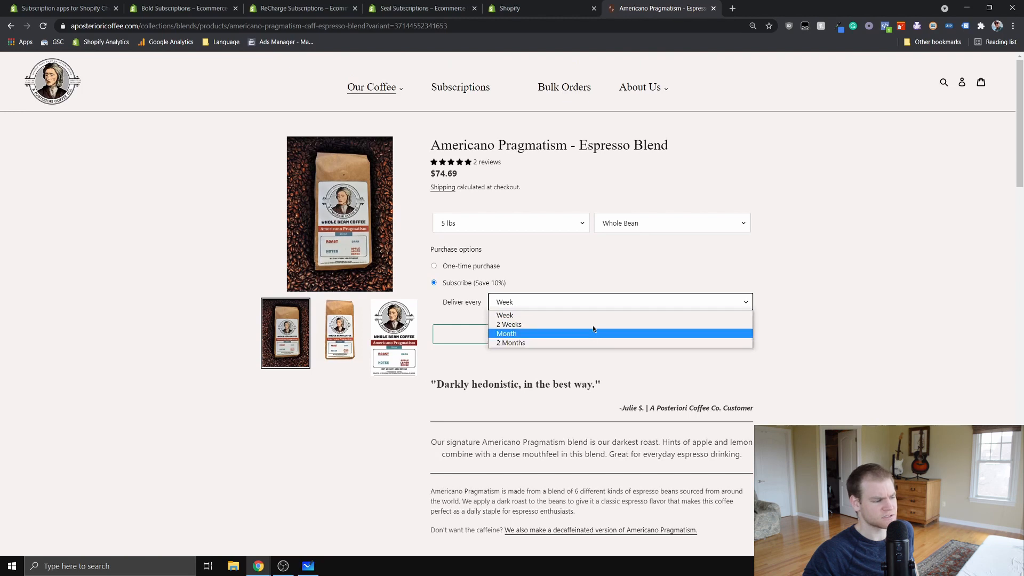
pyautogui.click(506, 332)
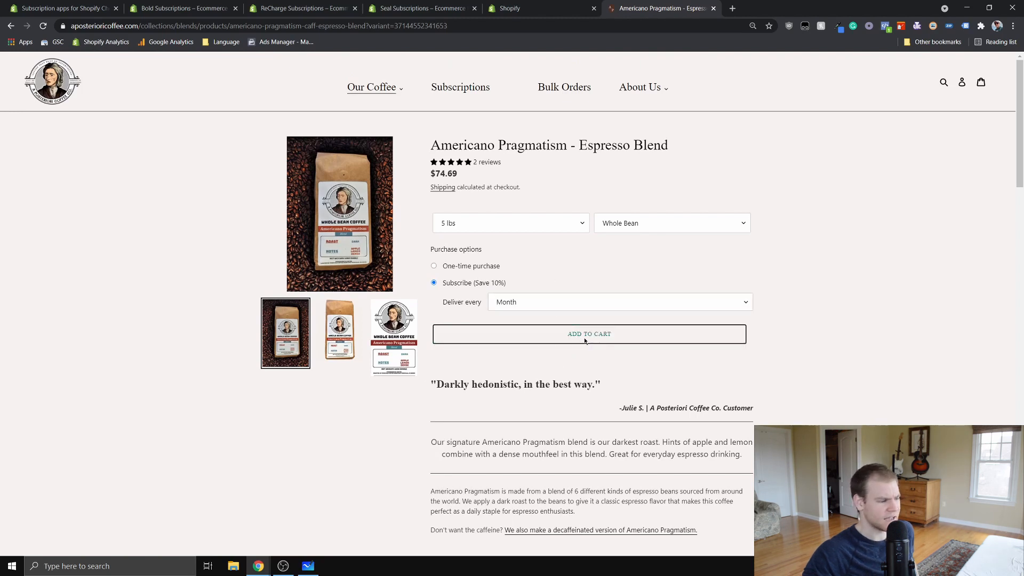
pyautogui.click(589, 334)
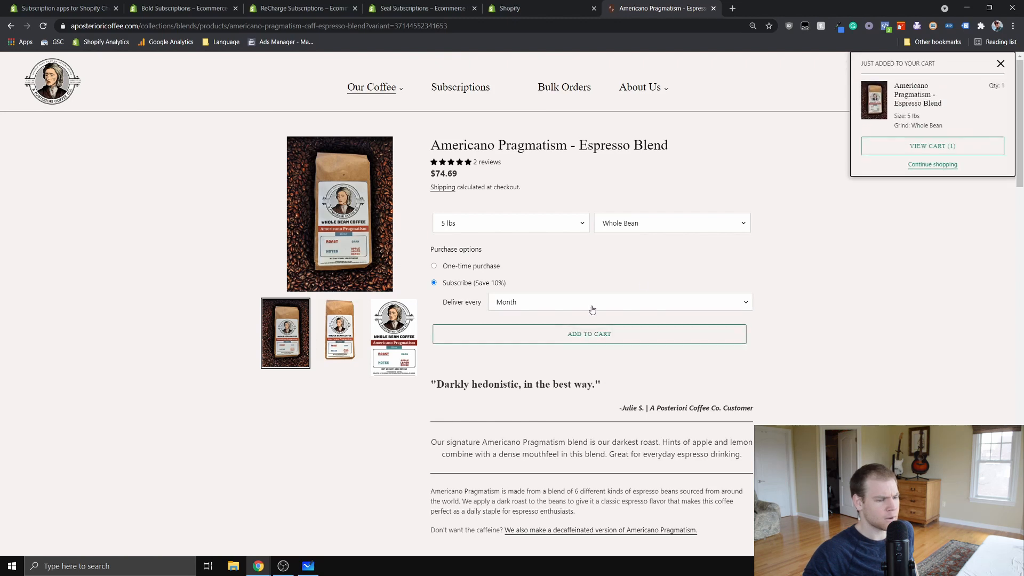
pyautogui.moveTo(489, 288)
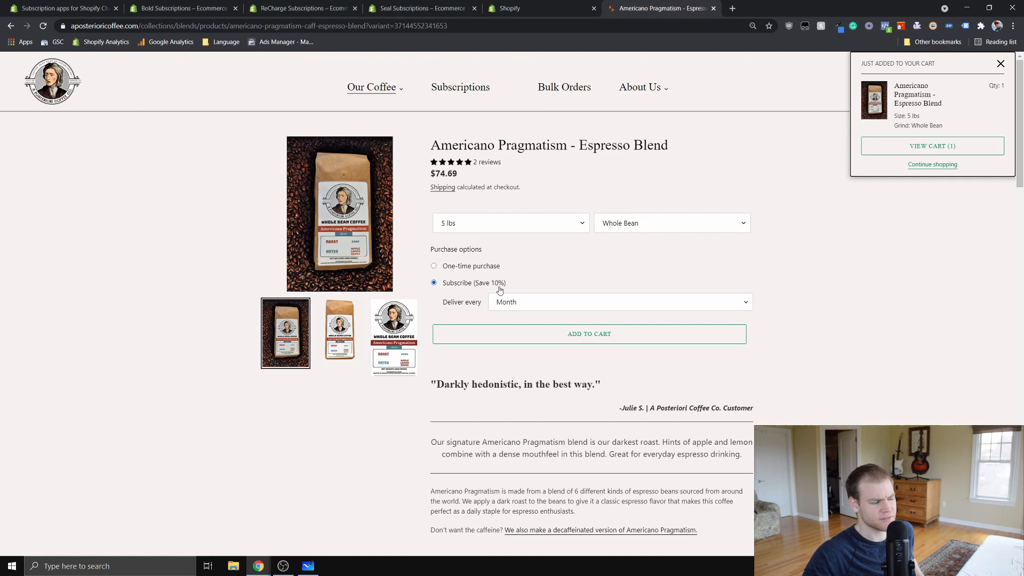
pyautogui.moveTo(511, 282)
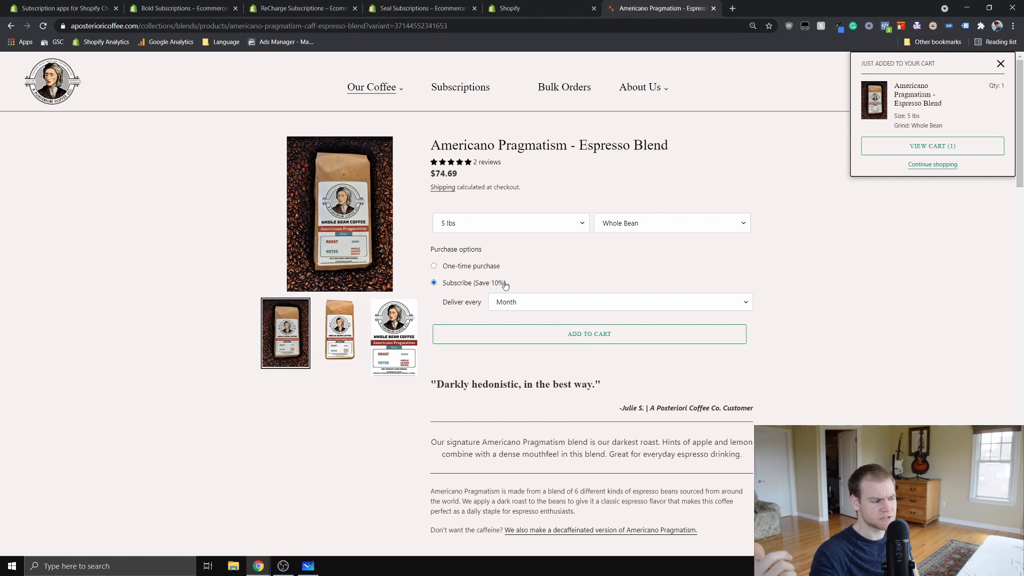
pyautogui.moveTo(932, 154)
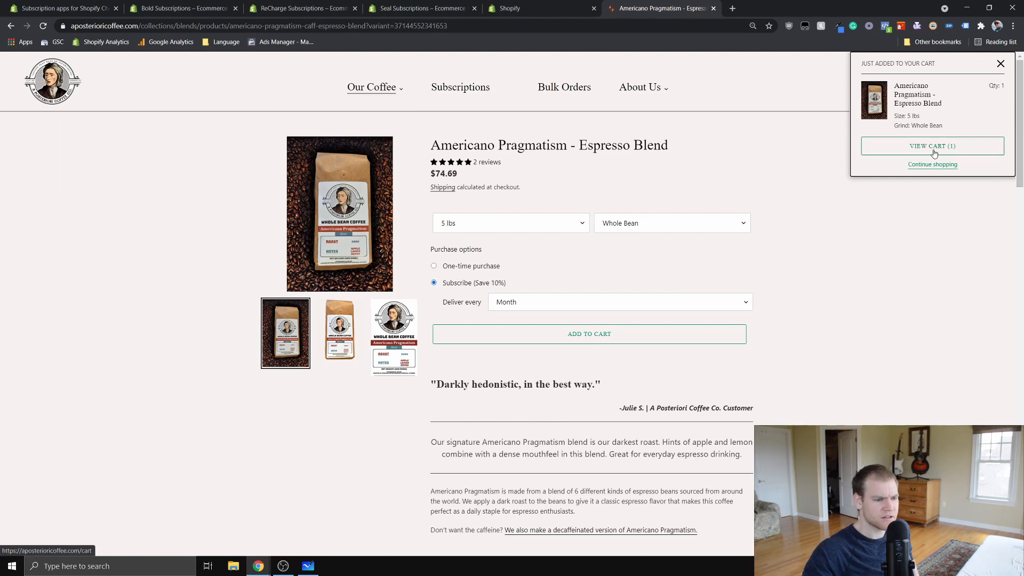
# - Open the cart listing Americano Pragmatism as a Monthly Subscription with a $74.69 subtotal
pyautogui.click(932, 145)
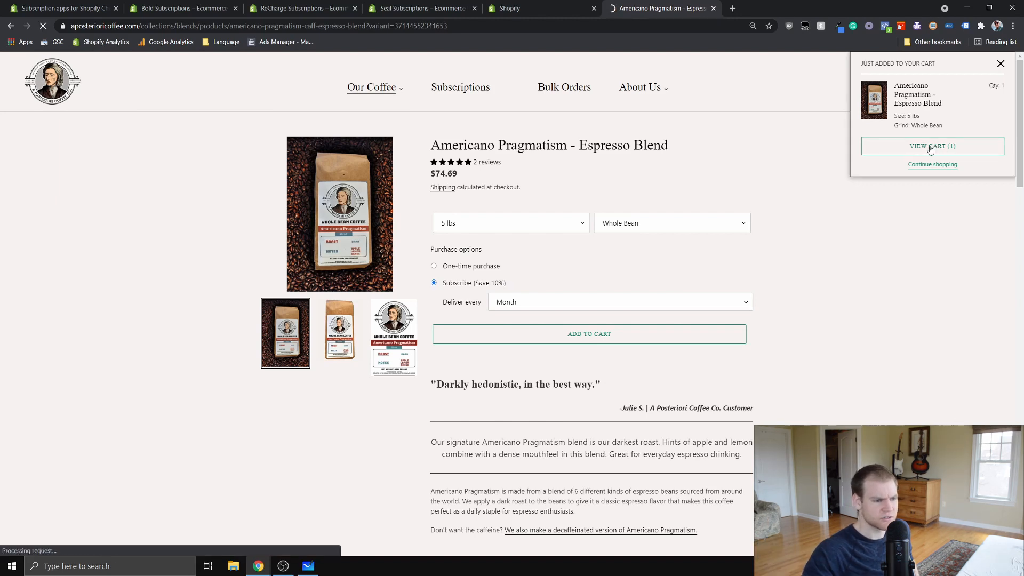
pyautogui.click(932, 145)
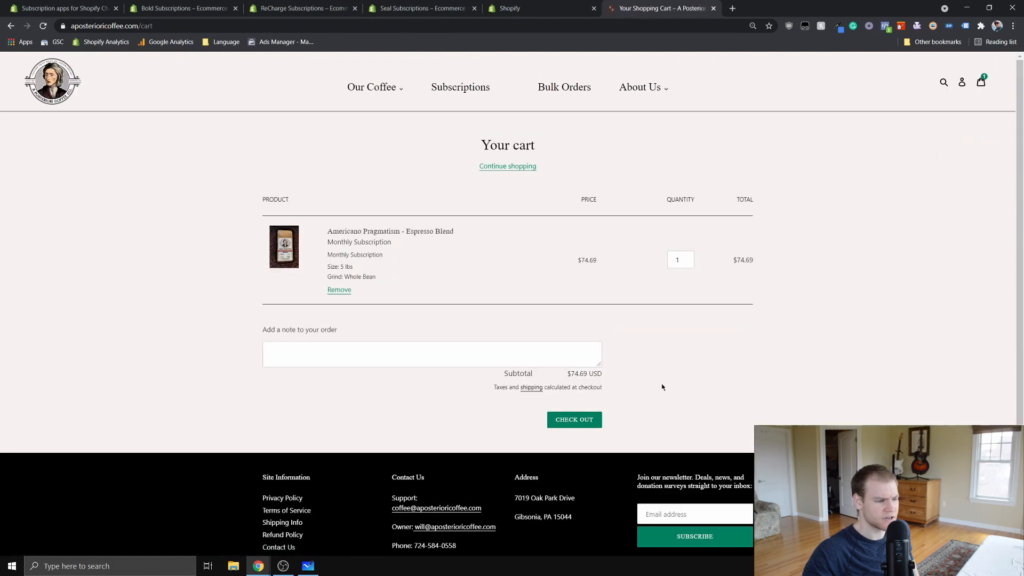
pyautogui.moveTo(696, 353)
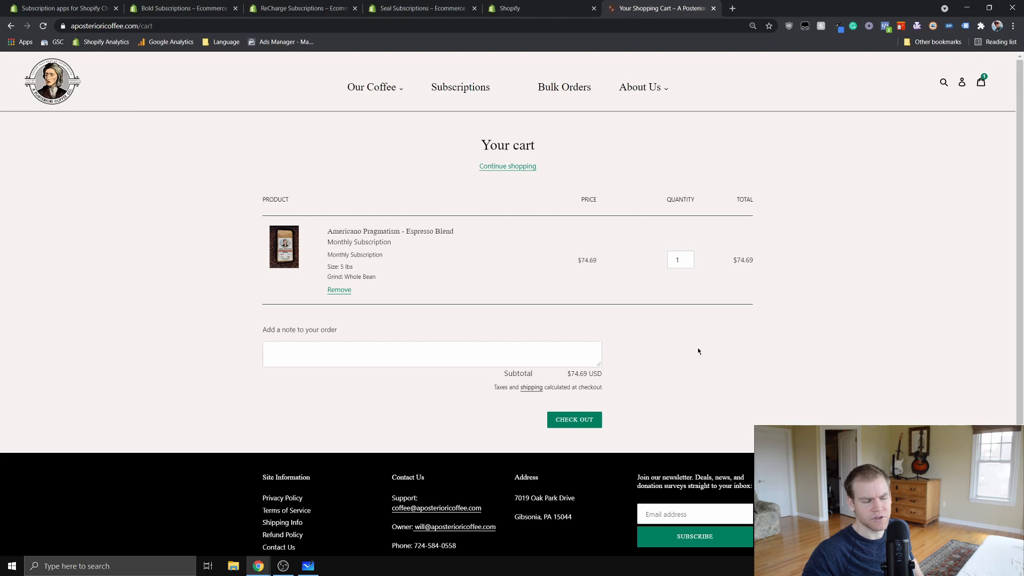
pyautogui.moveTo(397, 303)
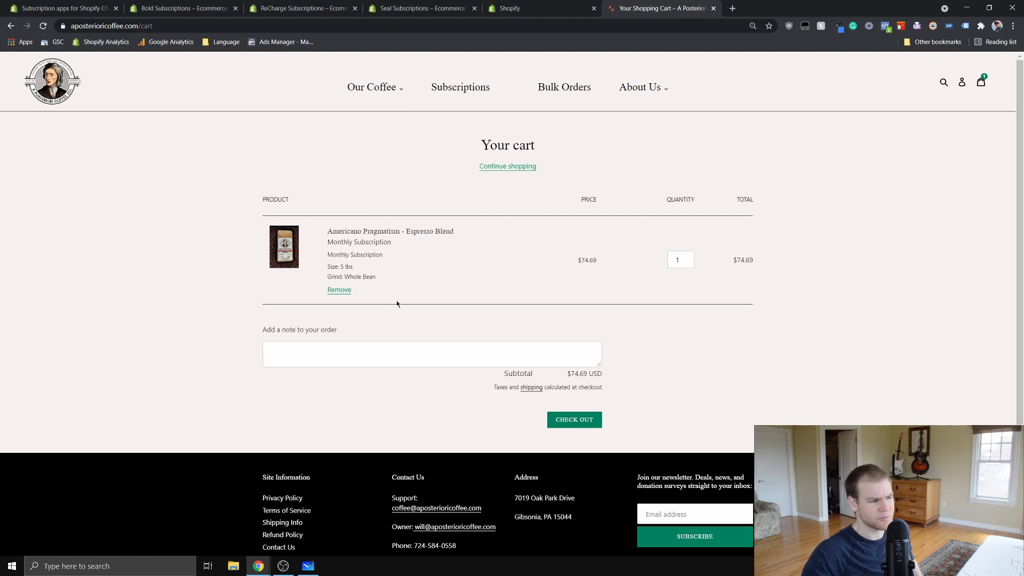
pyautogui.moveTo(504, 261)
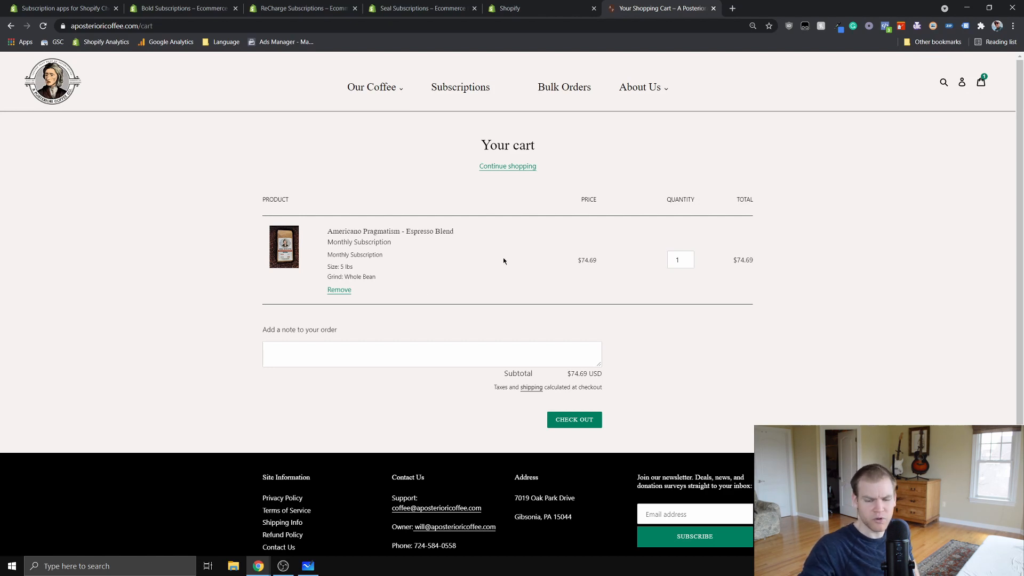
pyautogui.moveTo(655, 237)
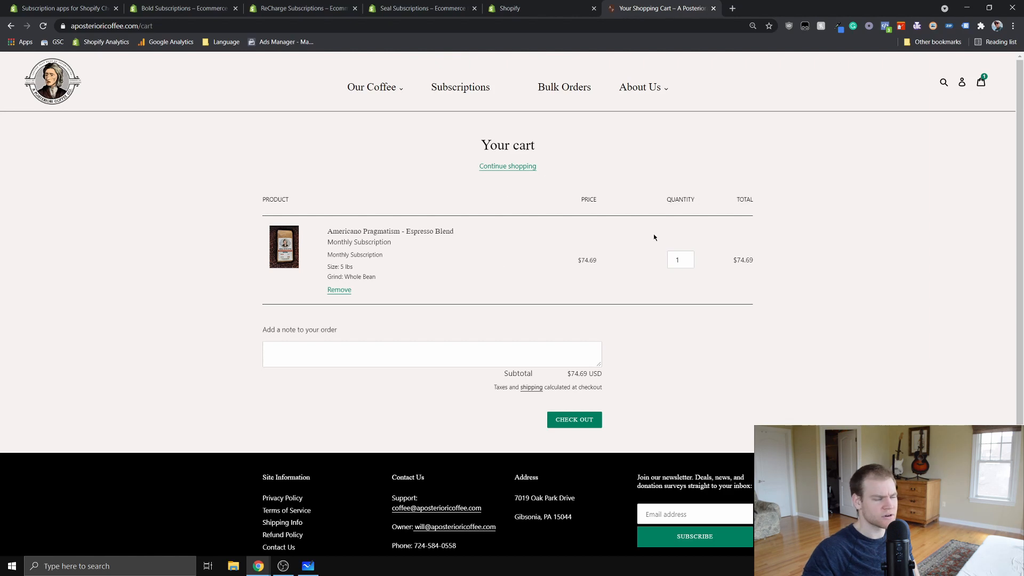
pyautogui.moveTo(659, 240)
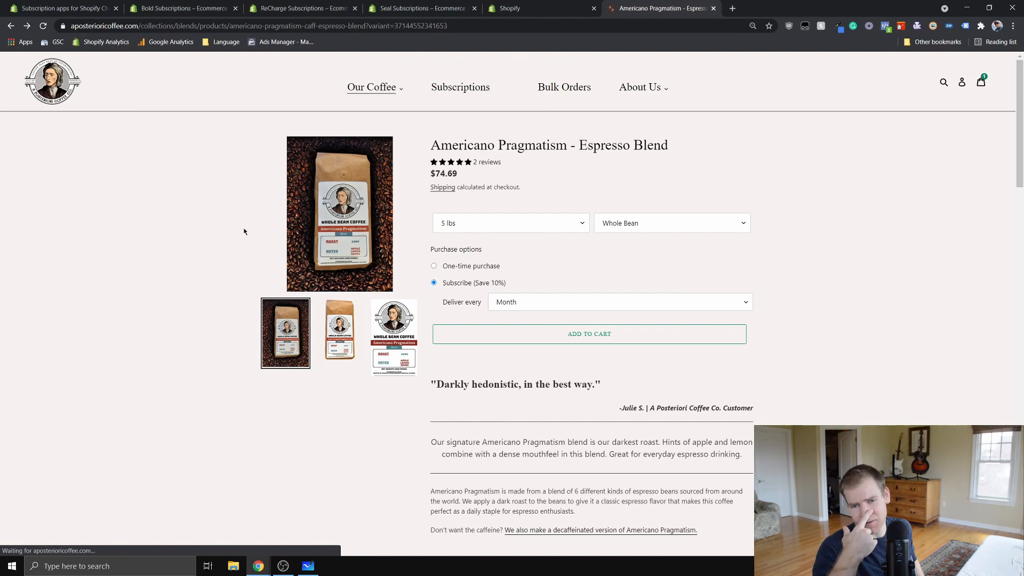
pyautogui.moveTo(233, 230)
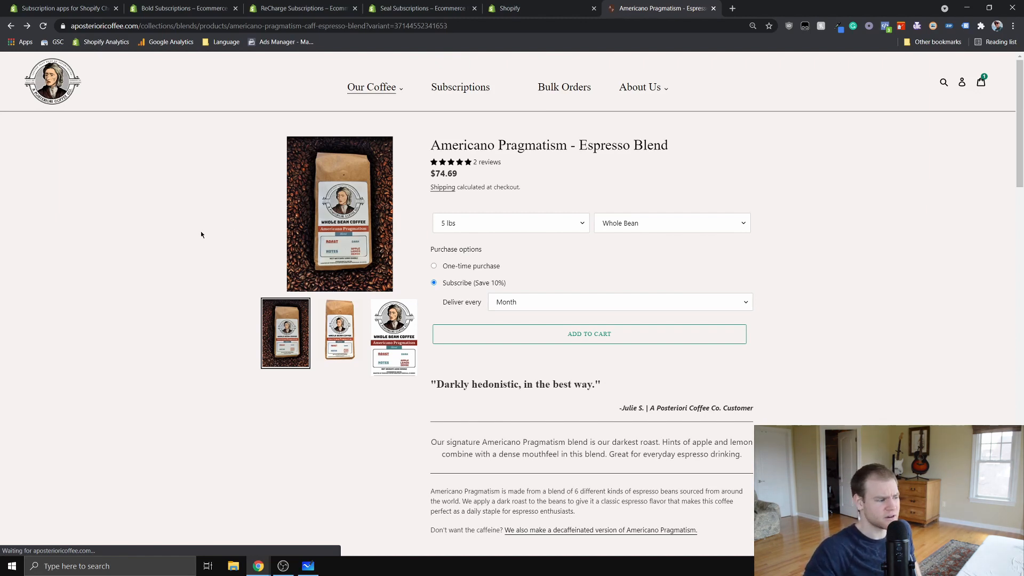
# - Choose the 12 oz bag, compare one-time pricing, and end on Subscribe at $13.49 monthly
pyautogui.click(511, 223)
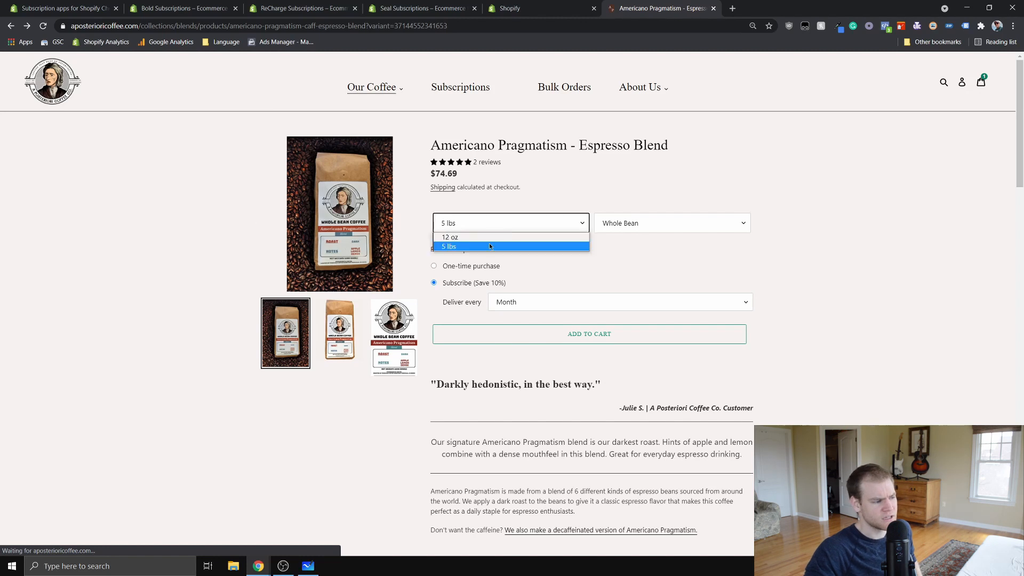
pyautogui.click(451, 237)
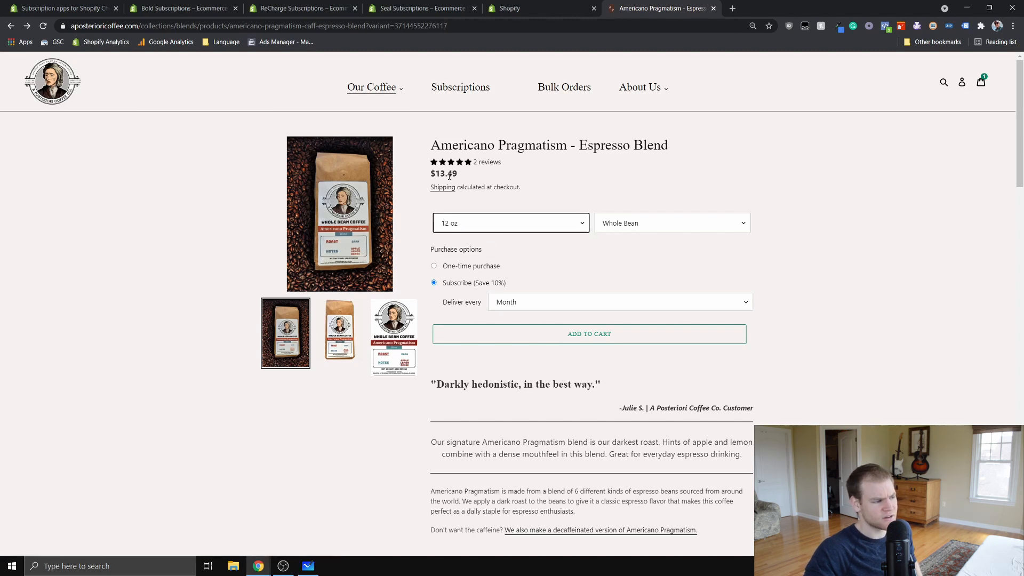
pyautogui.click(433, 266)
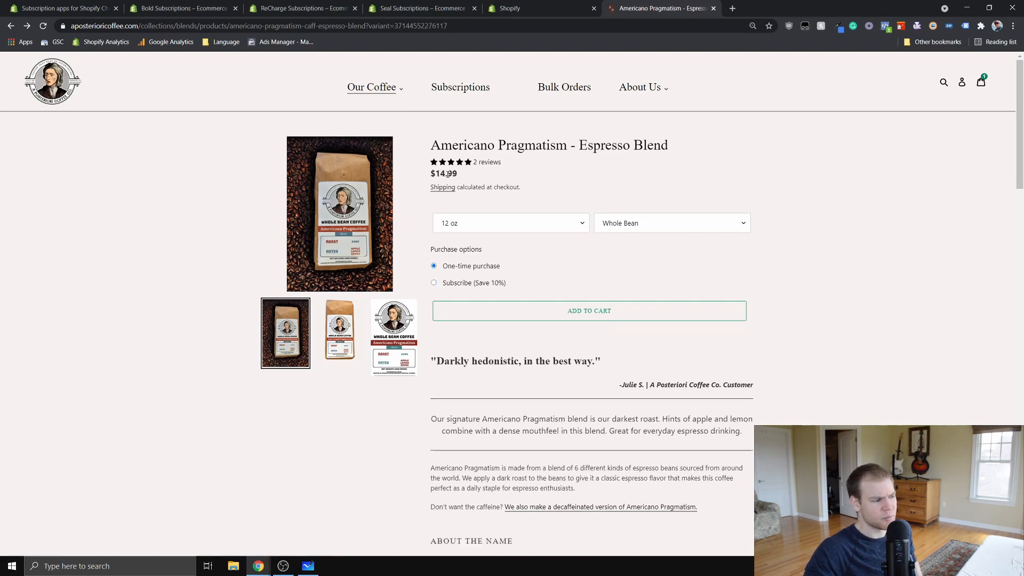
pyautogui.click(433, 283)
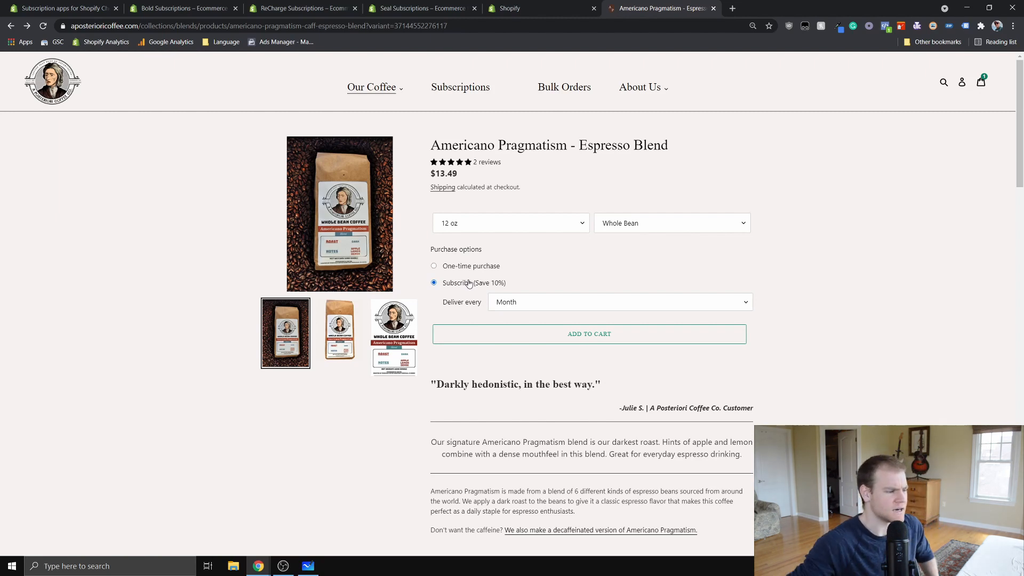
pyautogui.moveTo(784, 258)
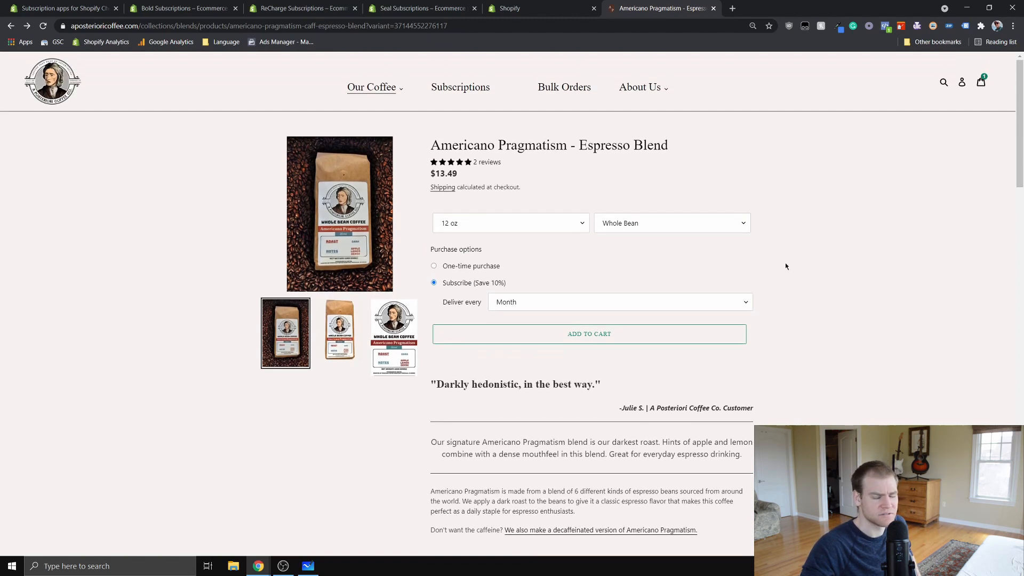
pyautogui.moveTo(795, 263)
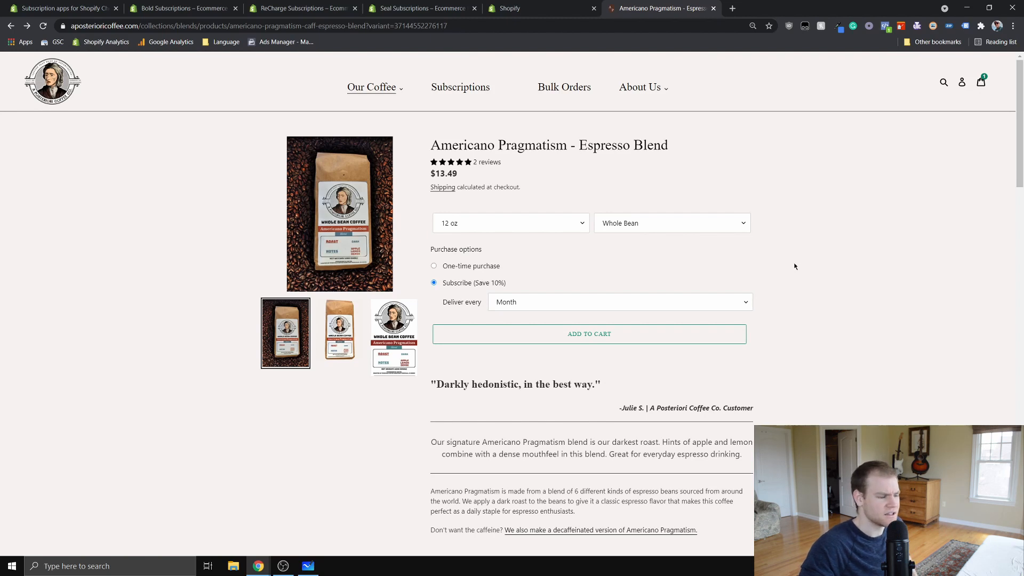
pyautogui.scroll(-3)
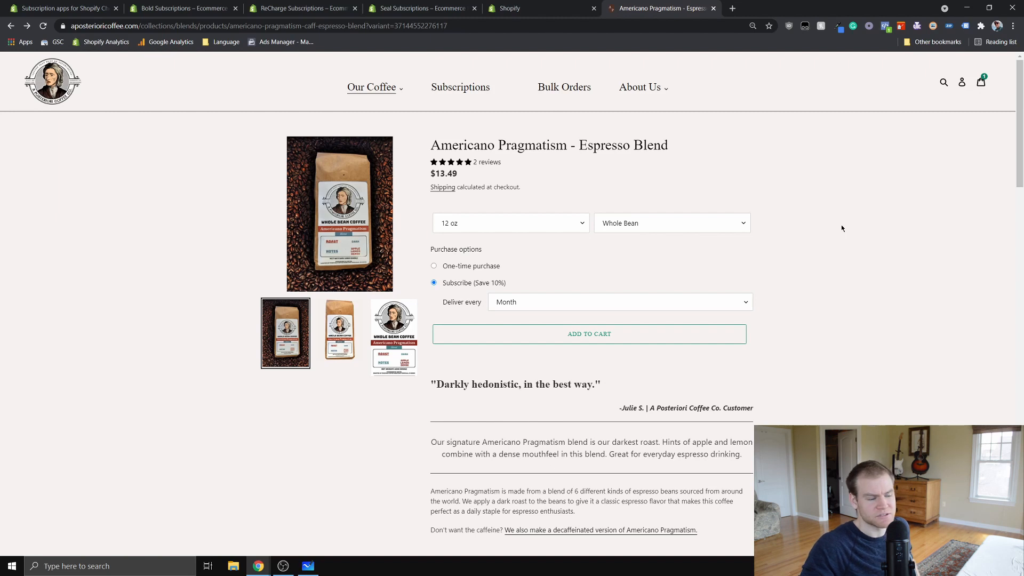
pyautogui.scroll(-3)
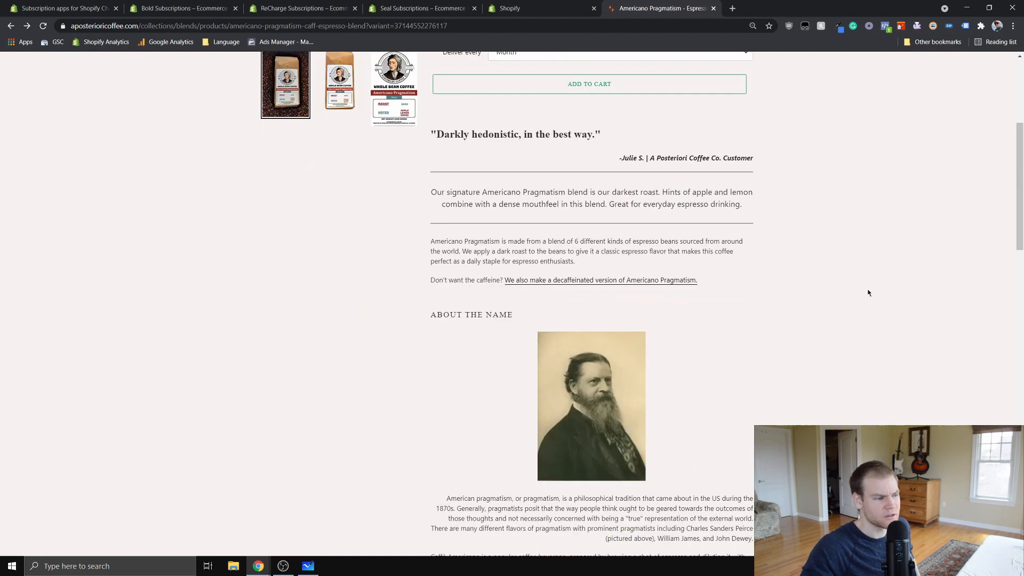
pyautogui.scroll(3)
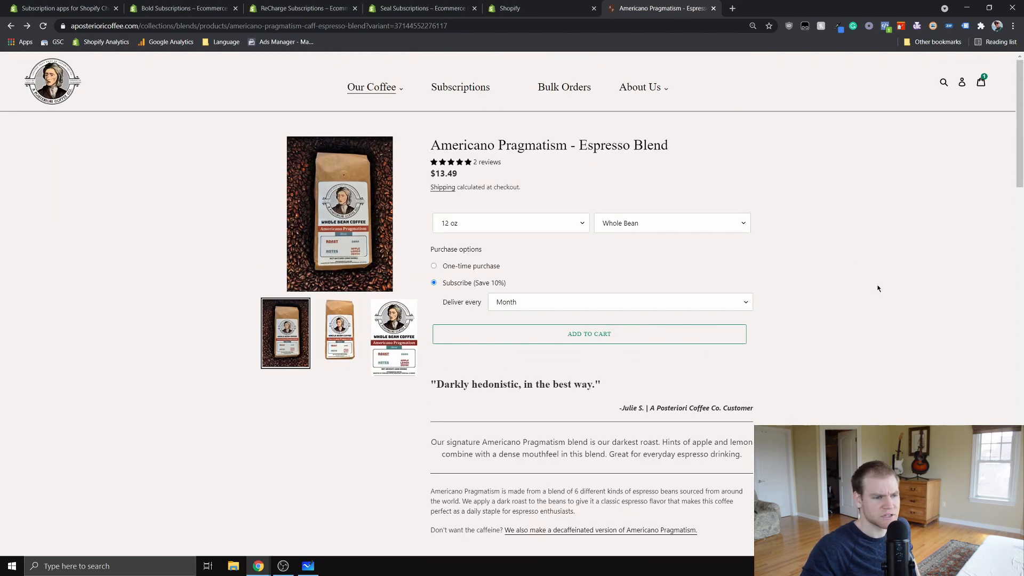